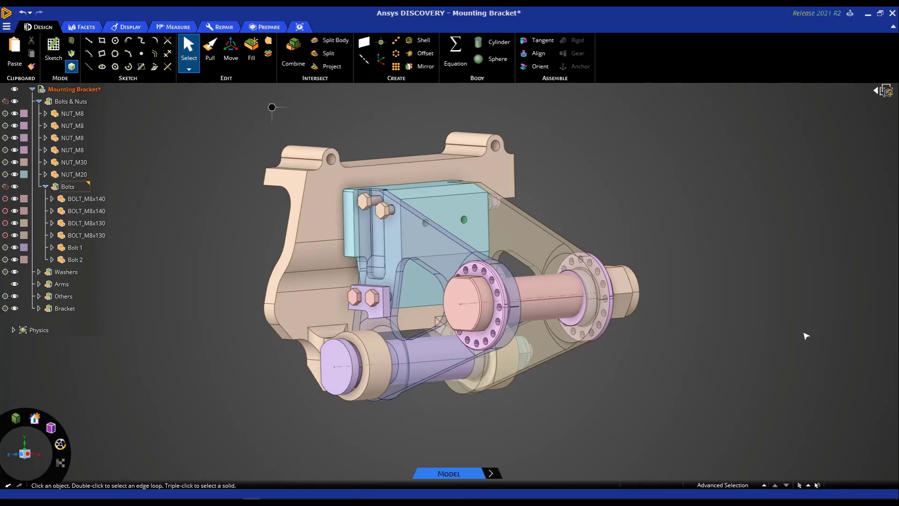
pyautogui.moveTo(729, 328)
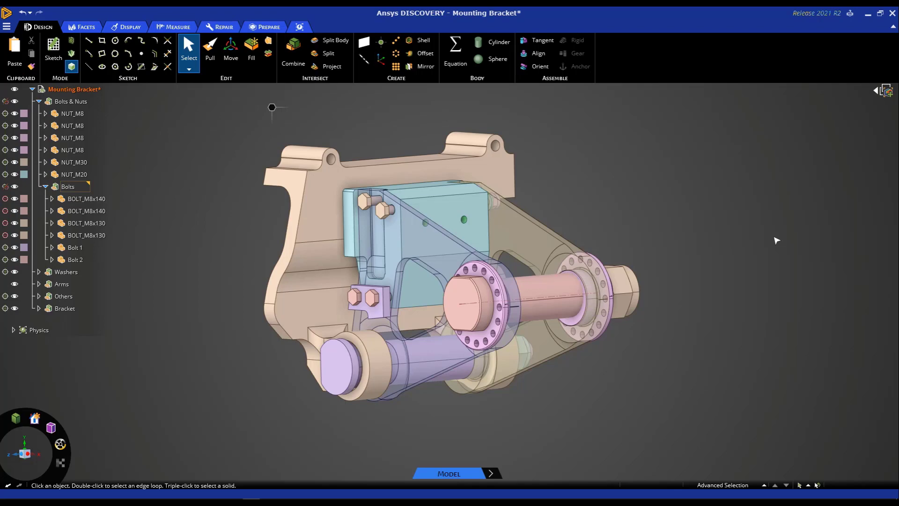
pyautogui.moveTo(63, 121)
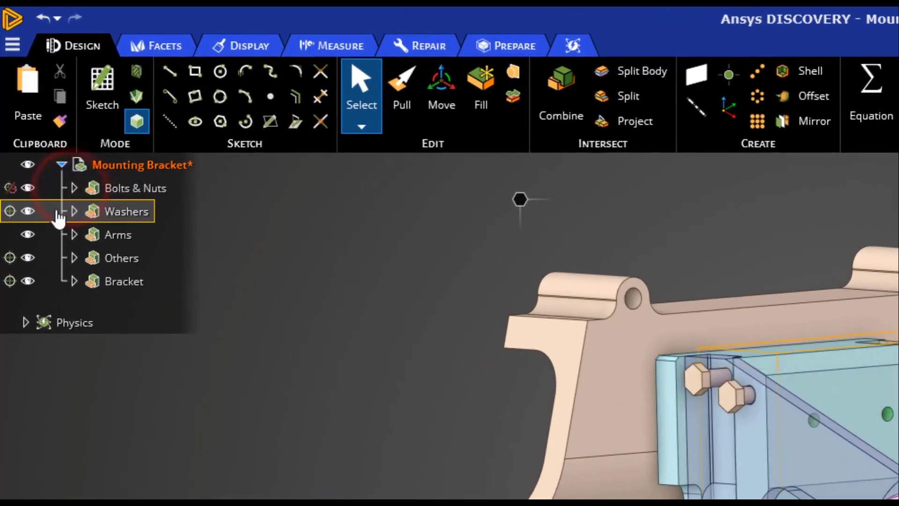
# - Expand Arms, Right arm and Left arm in the Structure tree to reveal their surface bodies
pyautogui.click(73, 234)
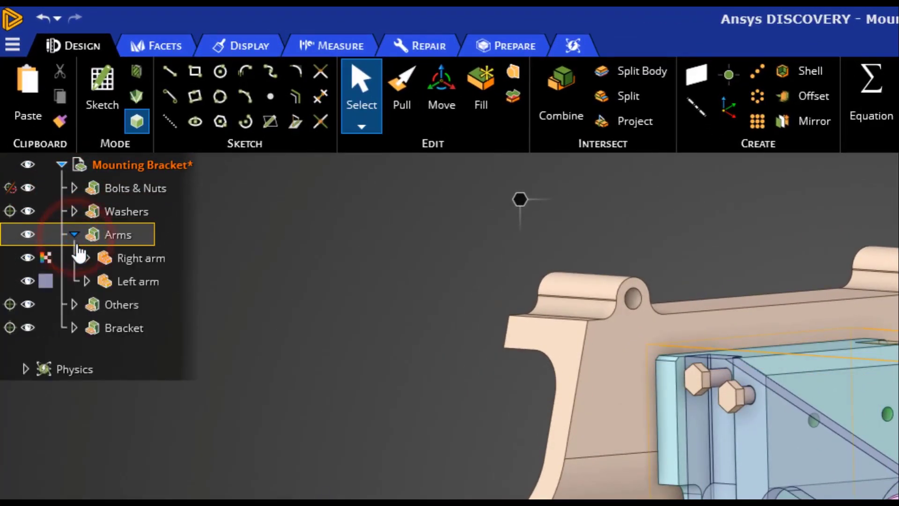
pyautogui.click(86, 258)
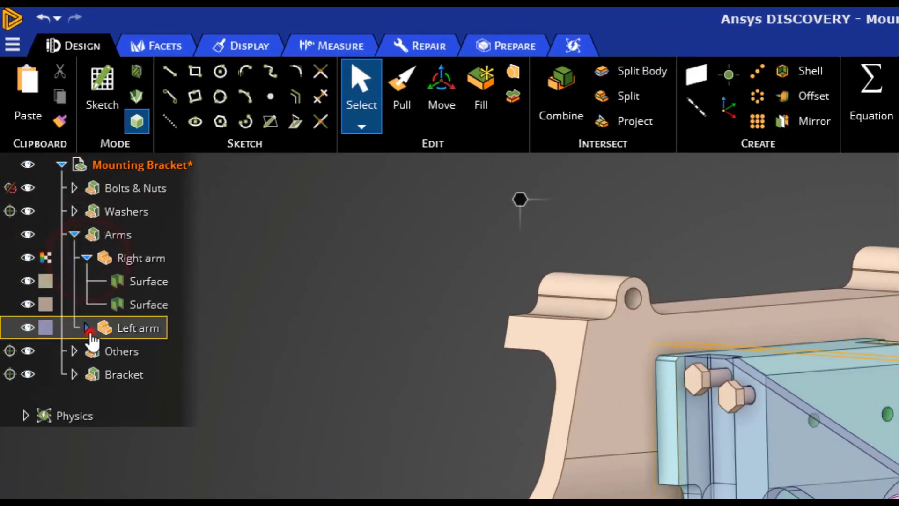
pyautogui.click(87, 327)
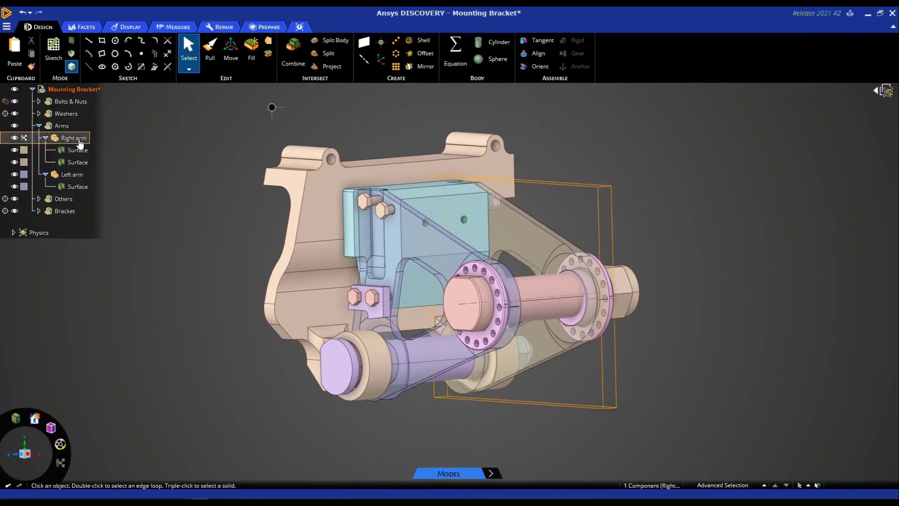
# - Select the right arm, then the left arm to inspect them, and clear the selection
pyautogui.click(72, 174)
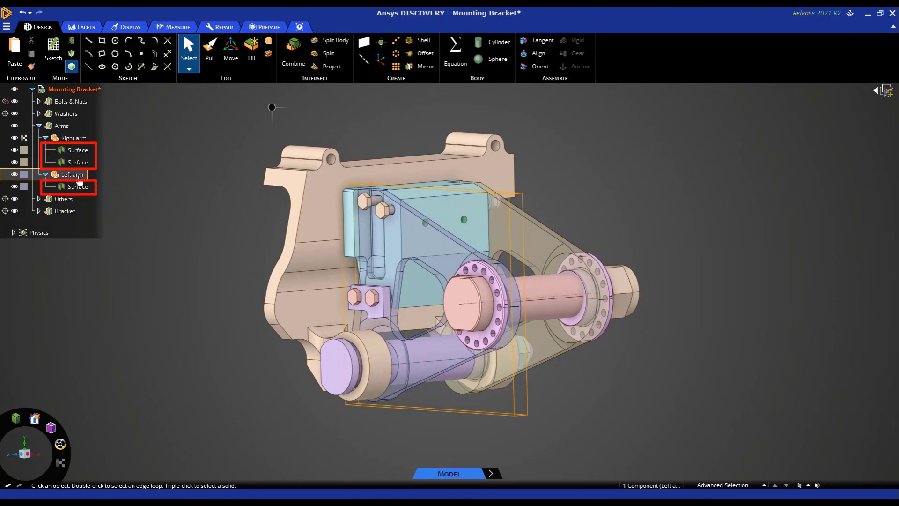
pyautogui.click(72, 174)
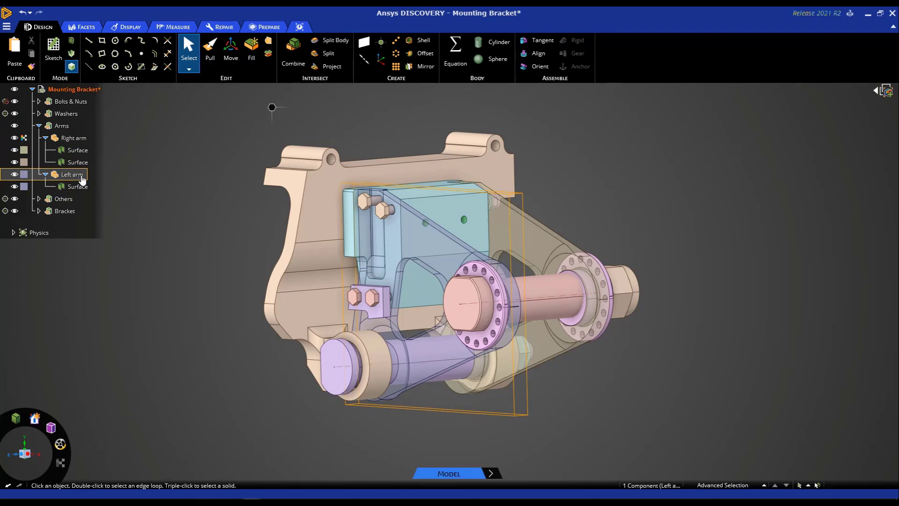
pyautogui.click(222, 26)
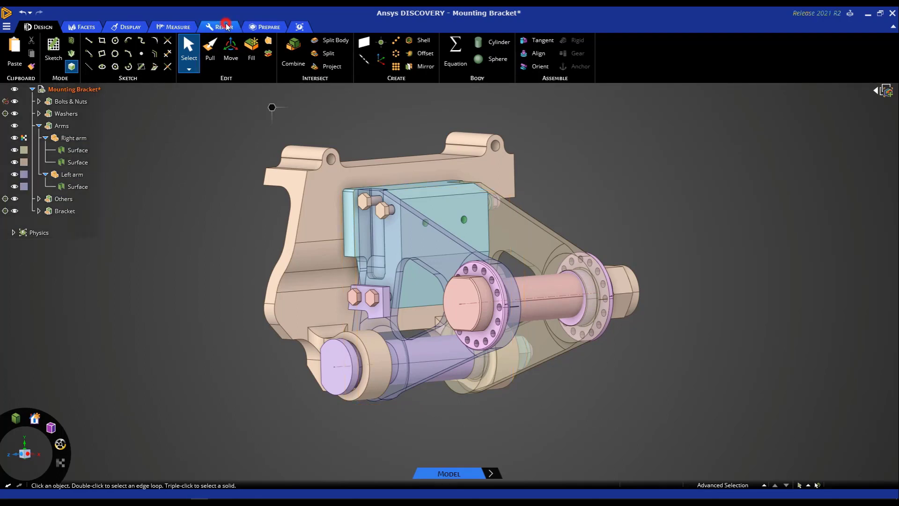
# - Switch to the Repair tools and start the surface-stitching tool
pyautogui.click(223, 26)
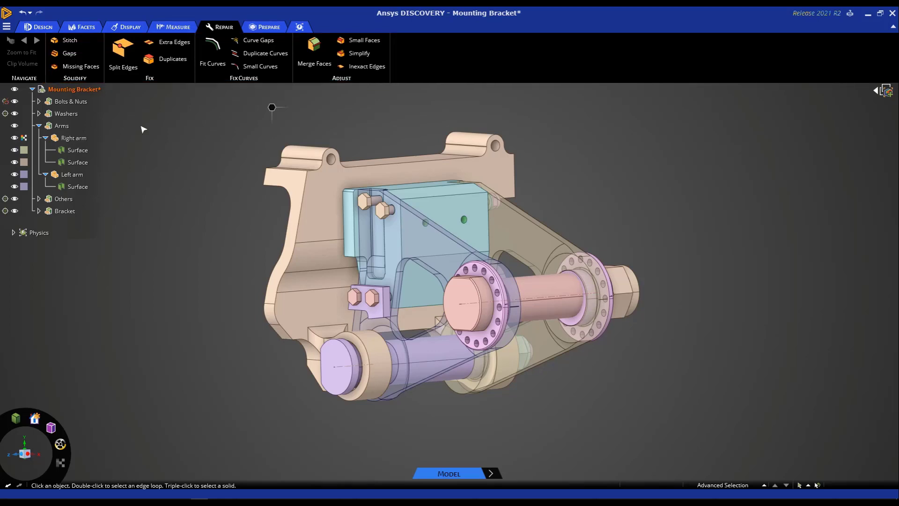
pyautogui.click(78, 162)
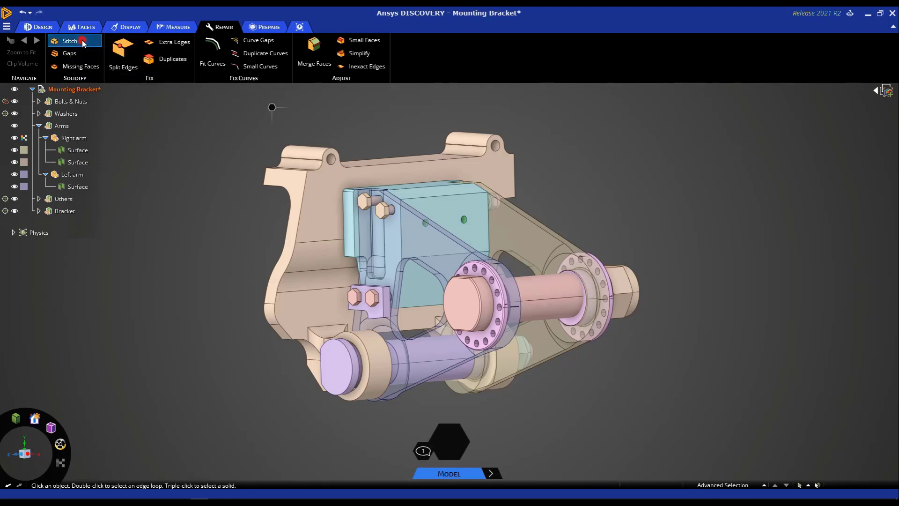
# - Stitch the right arm's two surfaces into a solid with 0.1 mm maximum distance
pyautogui.click(69, 40)
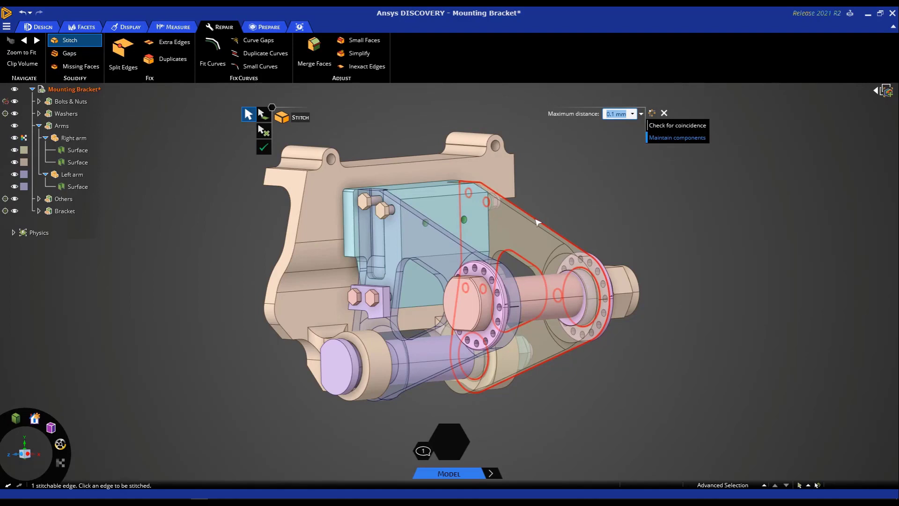
pyautogui.click(264, 147)
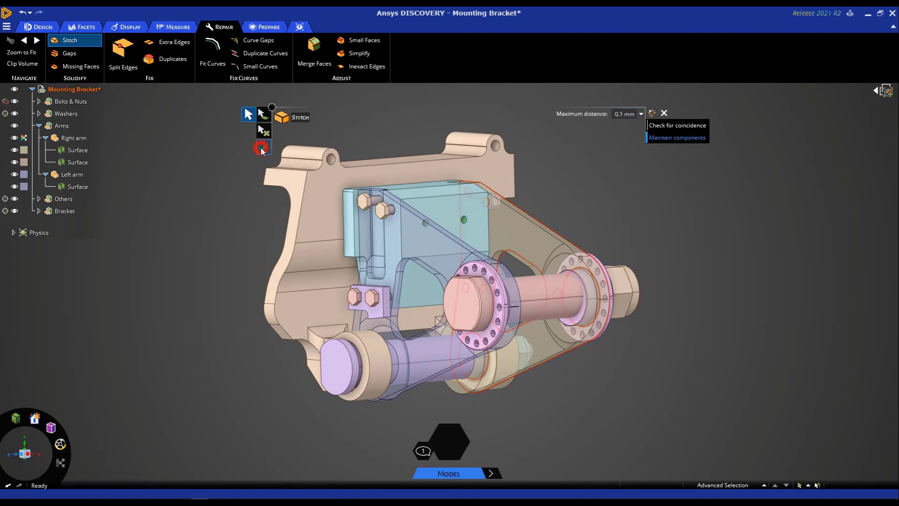
pyautogui.click(262, 147)
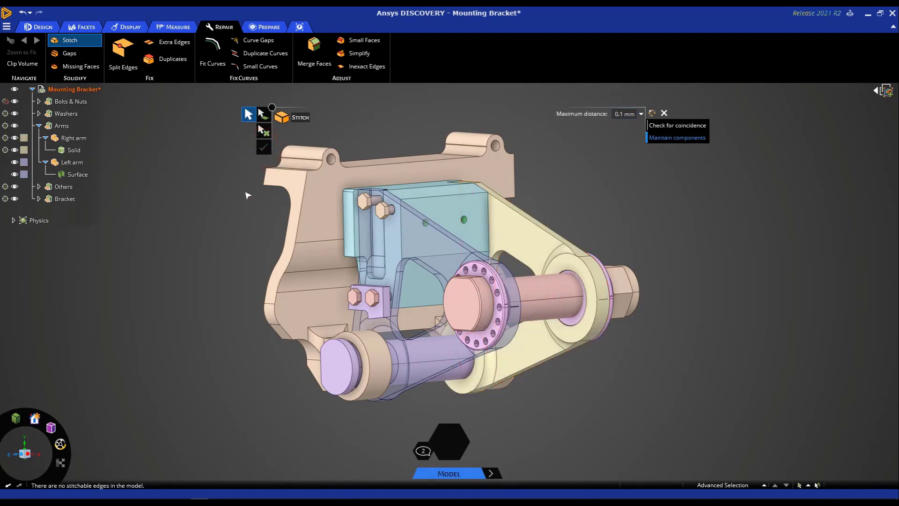
pyautogui.moveTo(524, 240)
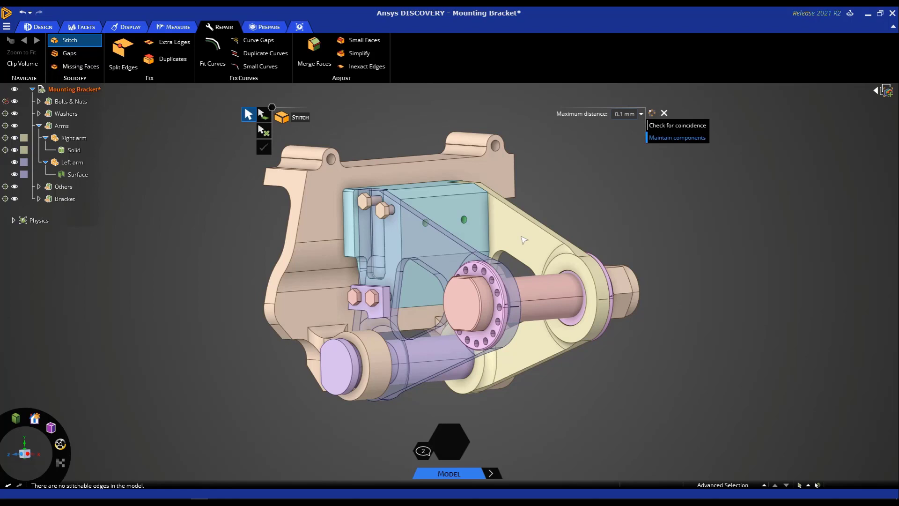
pyautogui.moveTo(172, 169)
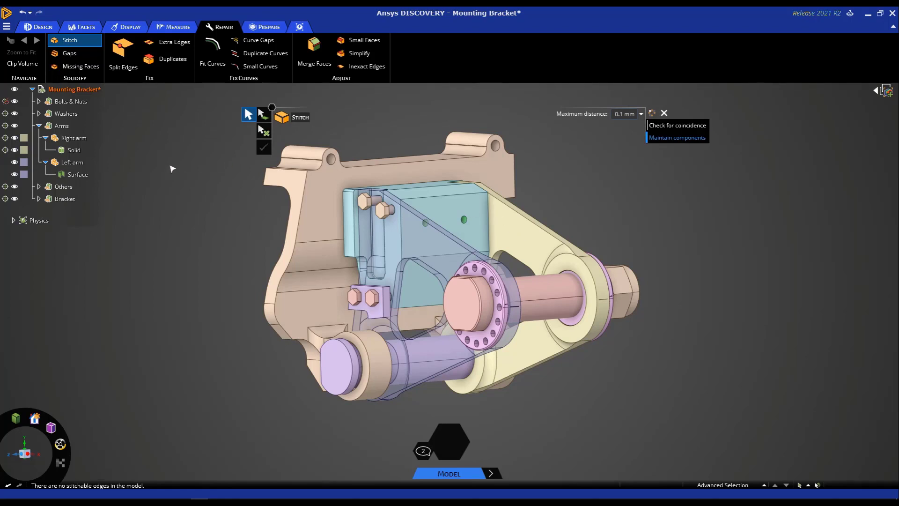
pyautogui.click(74, 150)
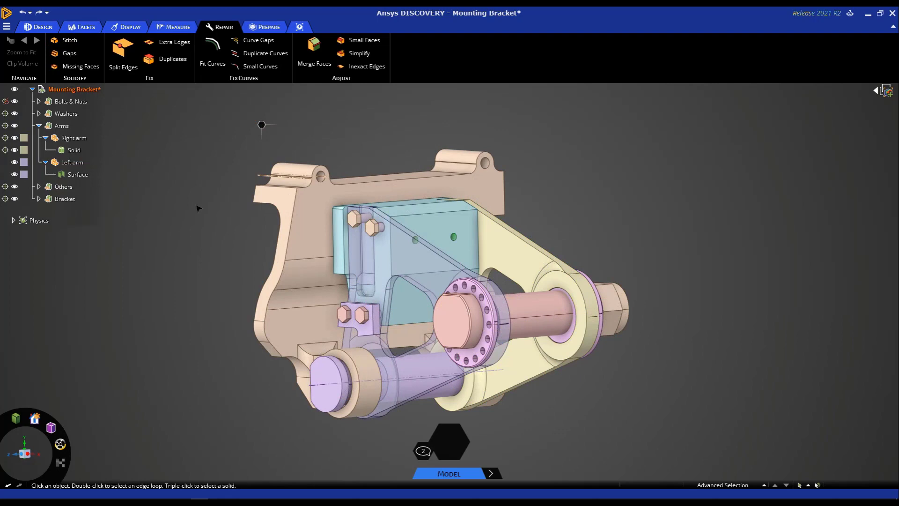
# - Run the Gaps check (none found), then start the Missing Faces check
pyautogui.click(72, 163)
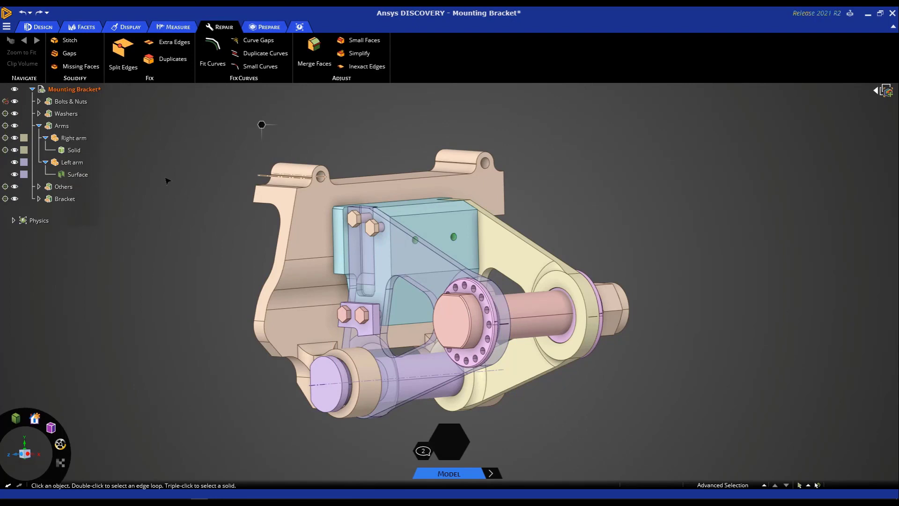
pyautogui.click(69, 53)
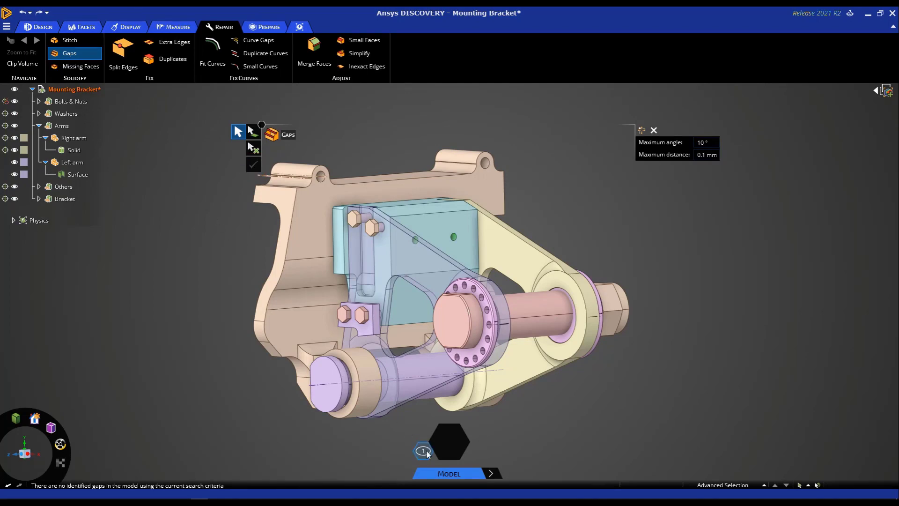
pyautogui.click(422, 451)
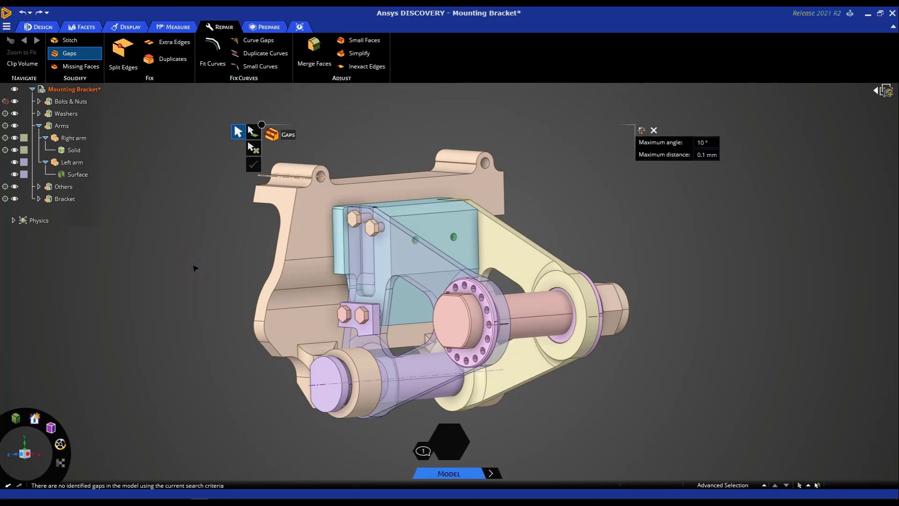
pyautogui.click(81, 66)
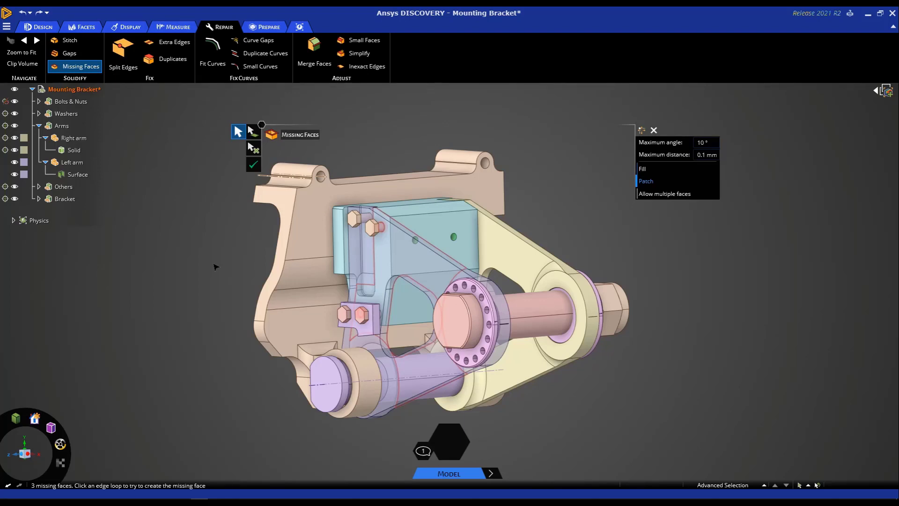
pyautogui.moveTo(368, 262)
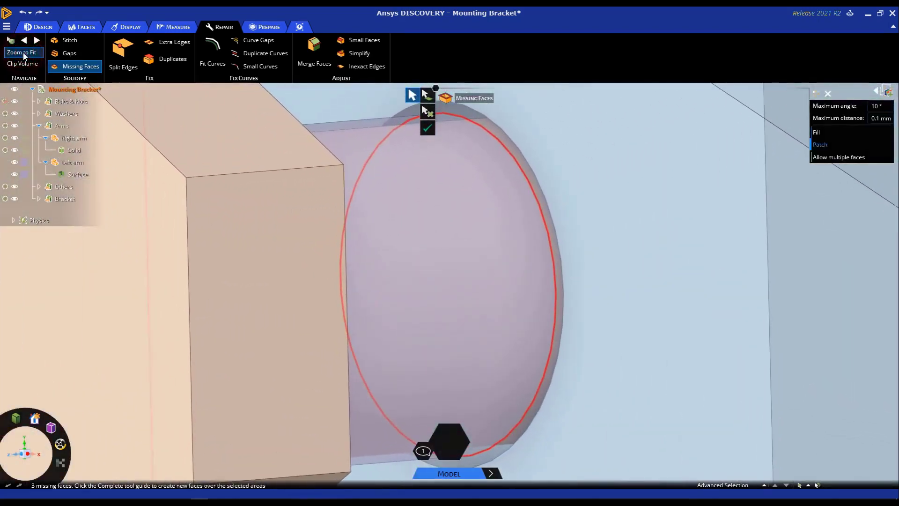
# - Fit the model to view and patch the left arm's three missing faces into a solid
pyautogui.click(22, 52)
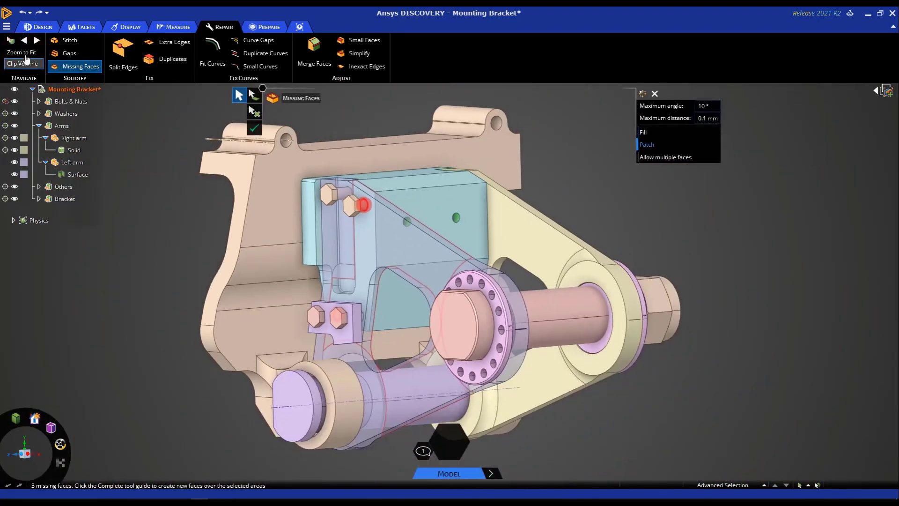
pyautogui.moveTo(179, 212)
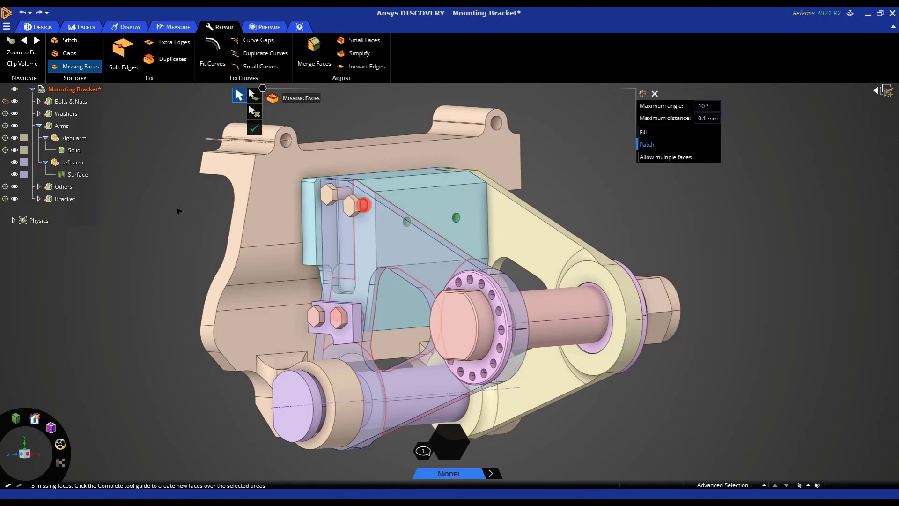
pyautogui.click(254, 128)
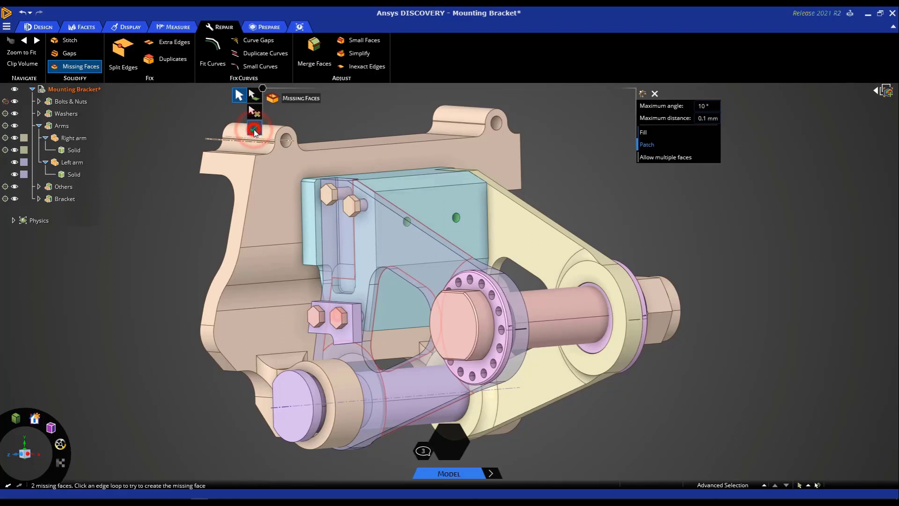
pyautogui.click(254, 128)
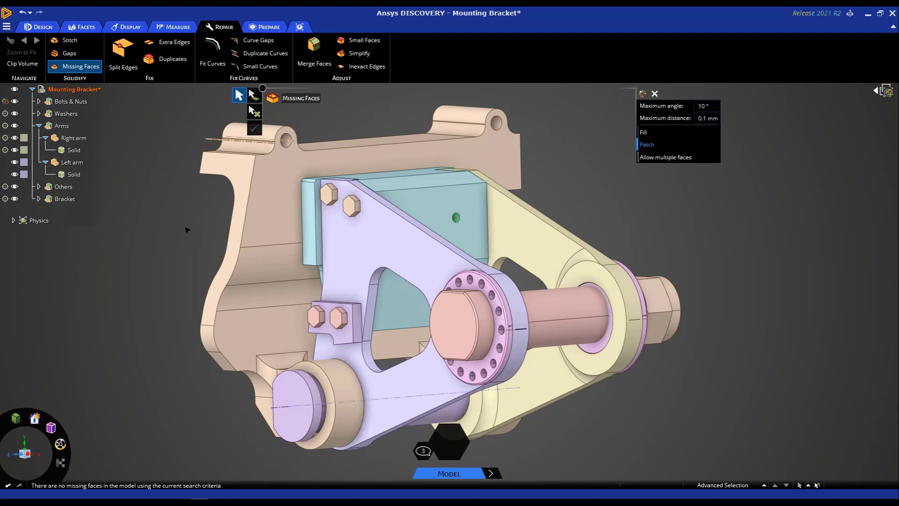
pyautogui.moveTo(169, 252)
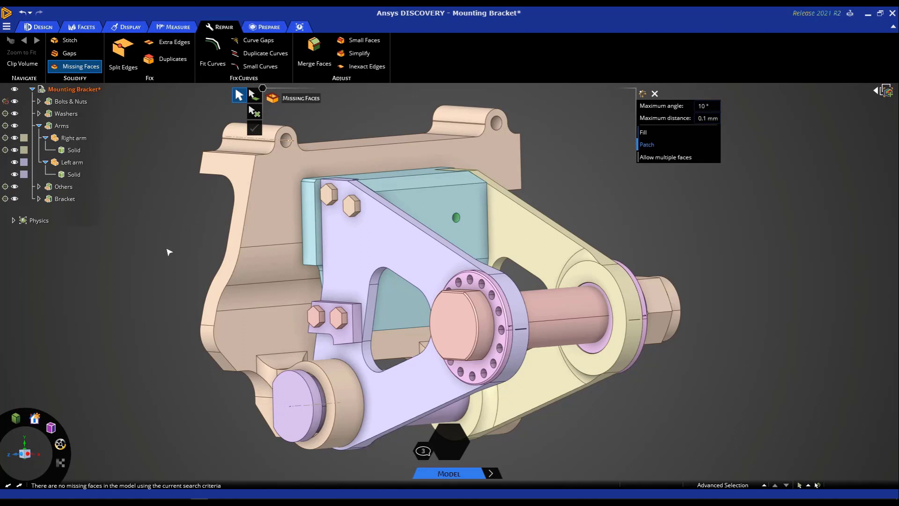
# - Leave the missing-faces tool and run the Extra Edges check on the assembly
pyautogui.press('Escape')
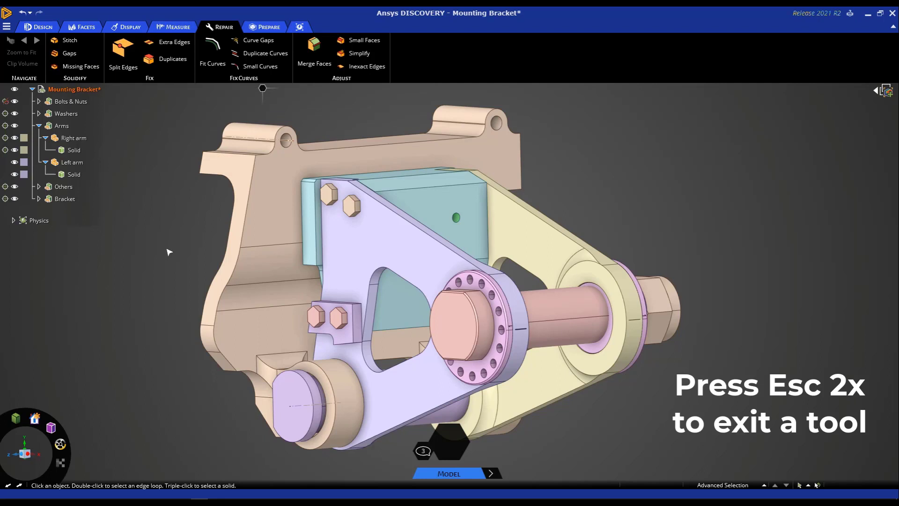
pyautogui.press('Escape')
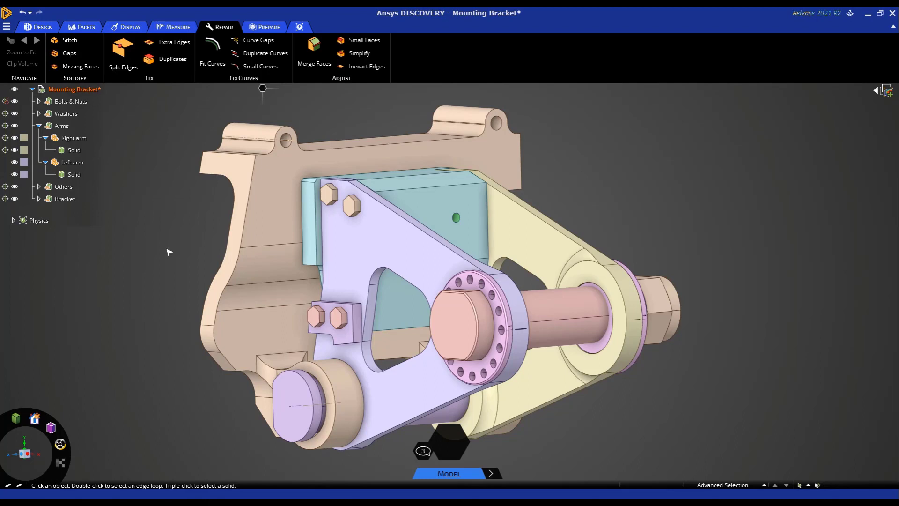
pyautogui.click(166, 42)
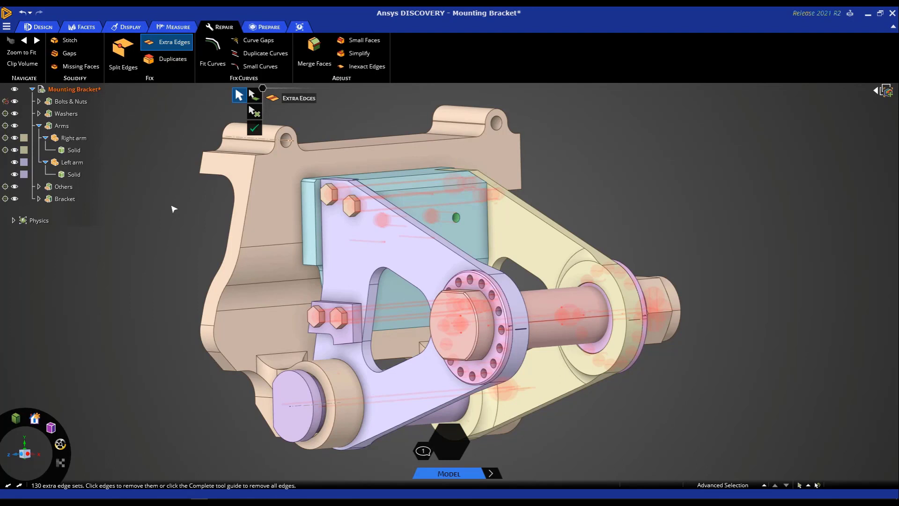
# - Remove all 130 detected extra edge sets, leaving one edge set
pyautogui.click(254, 128)
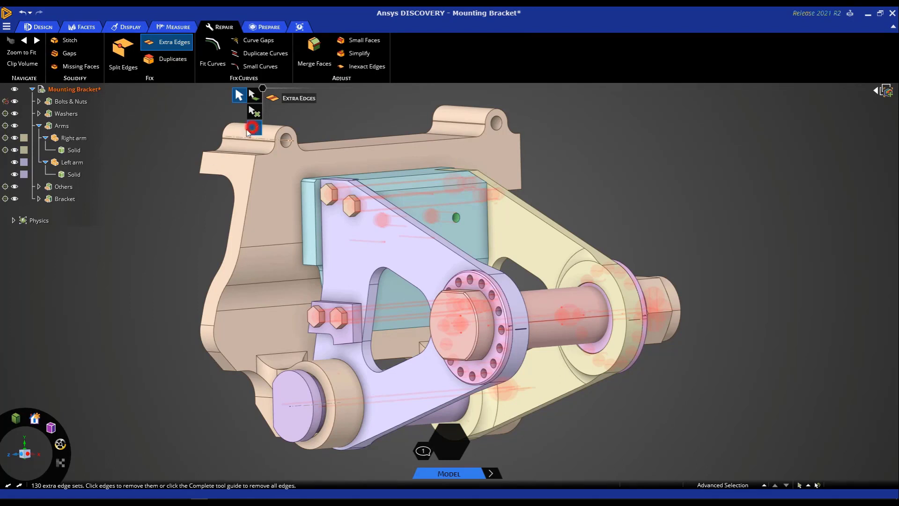
pyautogui.click(253, 127)
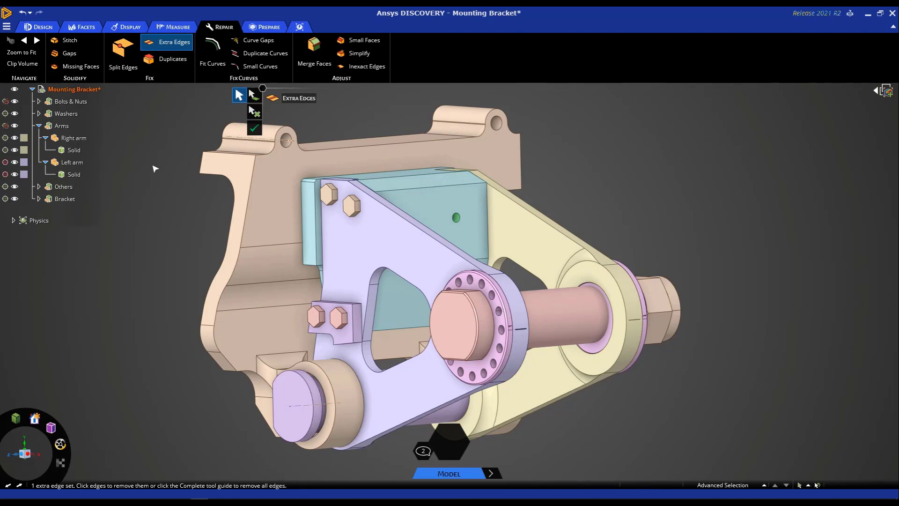
pyautogui.click(178, 27)
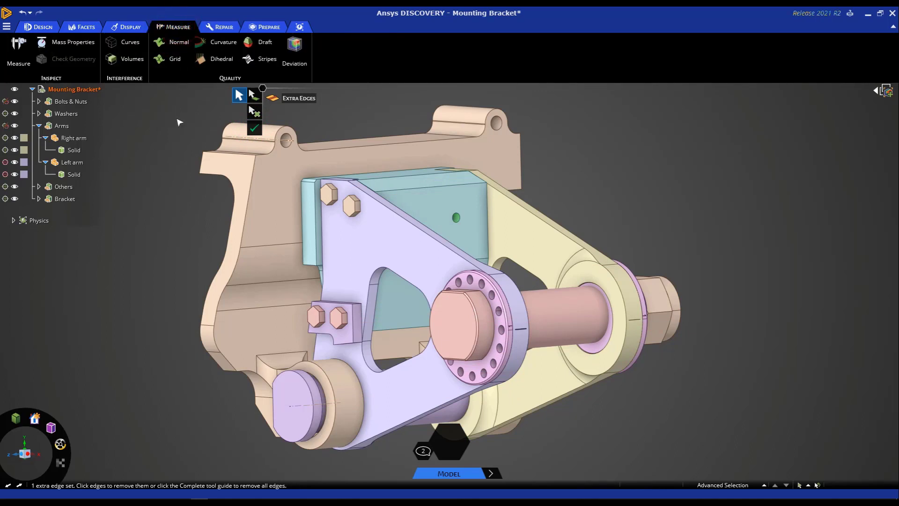
# - Select all 27 bodies and run Check Geometry on them
pyautogui.click(254, 127)
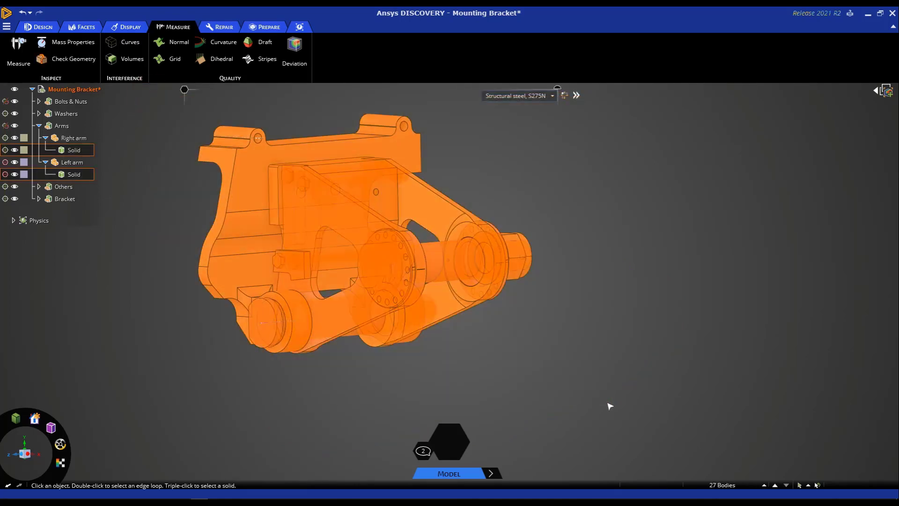
pyautogui.click(79, 58)
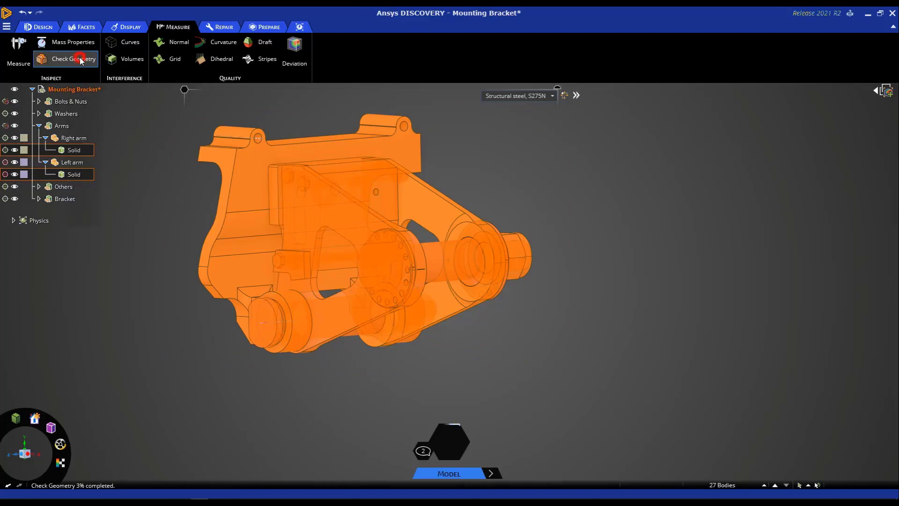
pyautogui.click(64, 58)
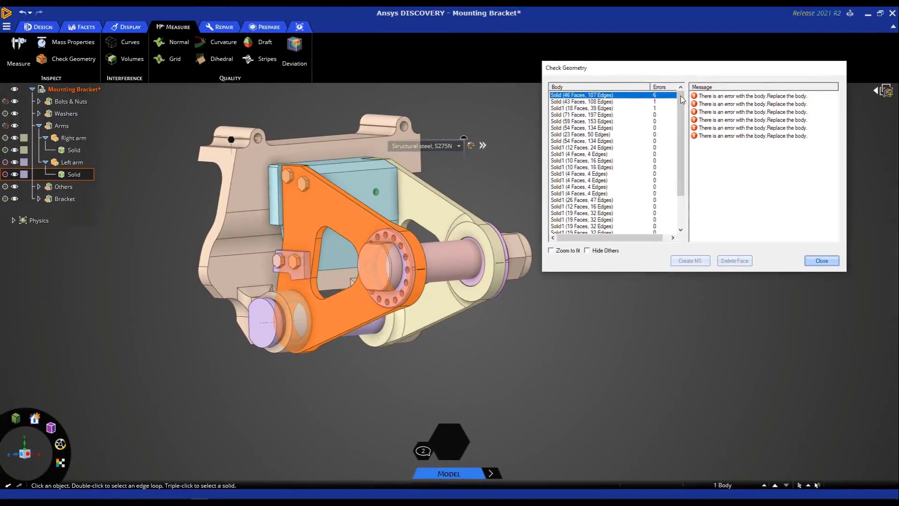
pyautogui.moveTo(745, 92)
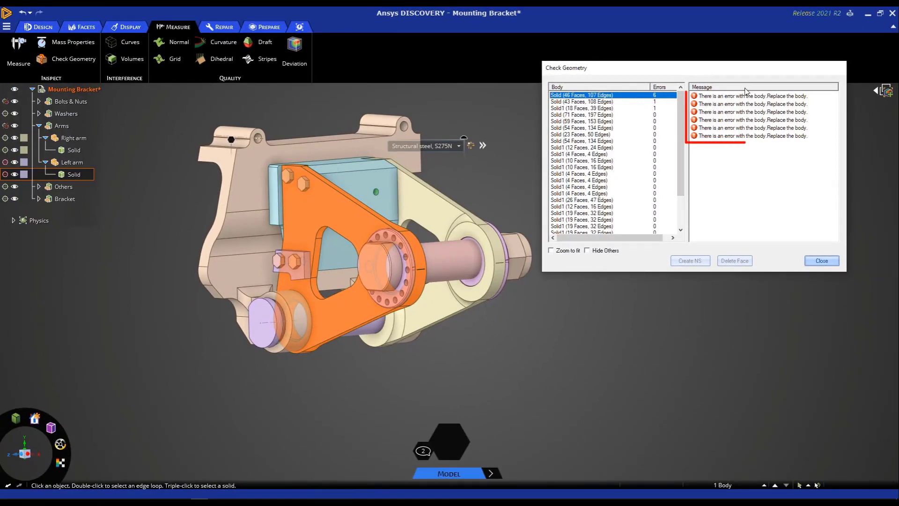
# - Enable Zoom to fit and inspect the two bodies flagged with one face error each
pyautogui.click(550, 251)
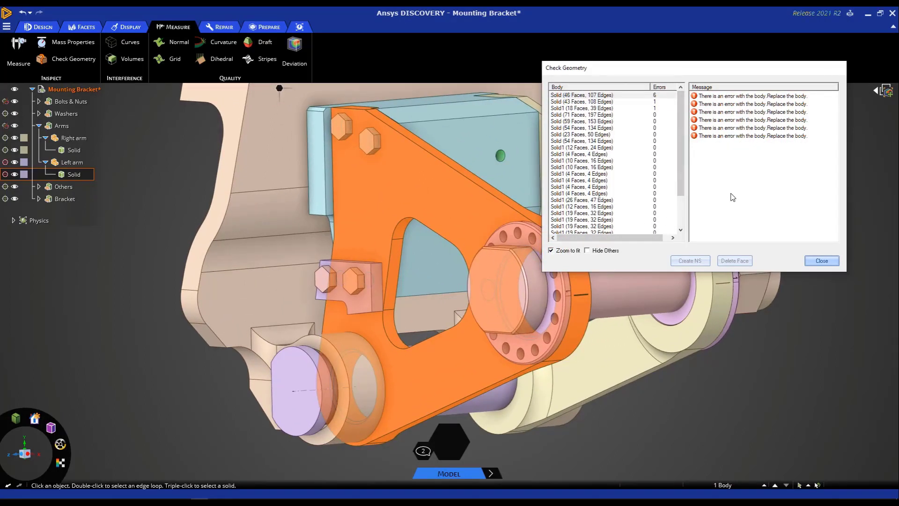
pyautogui.click(601, 101)
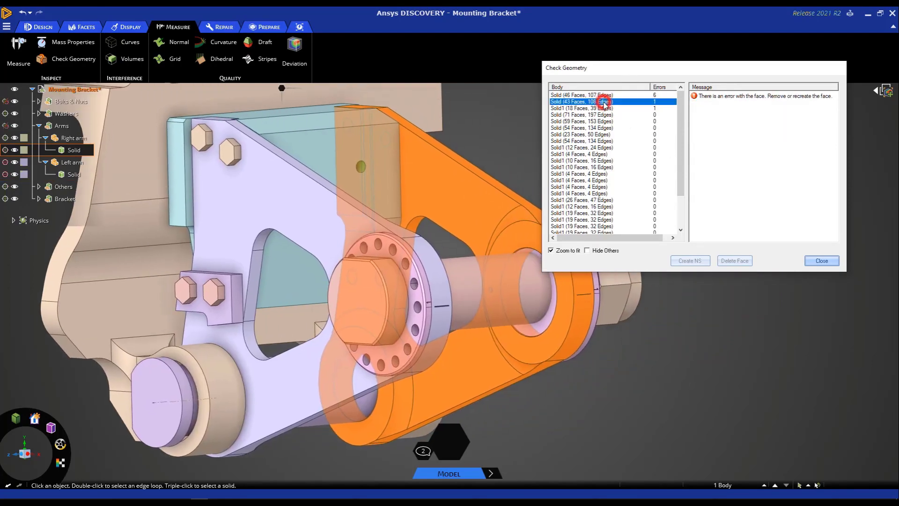
pyautogui.click(581, 107)
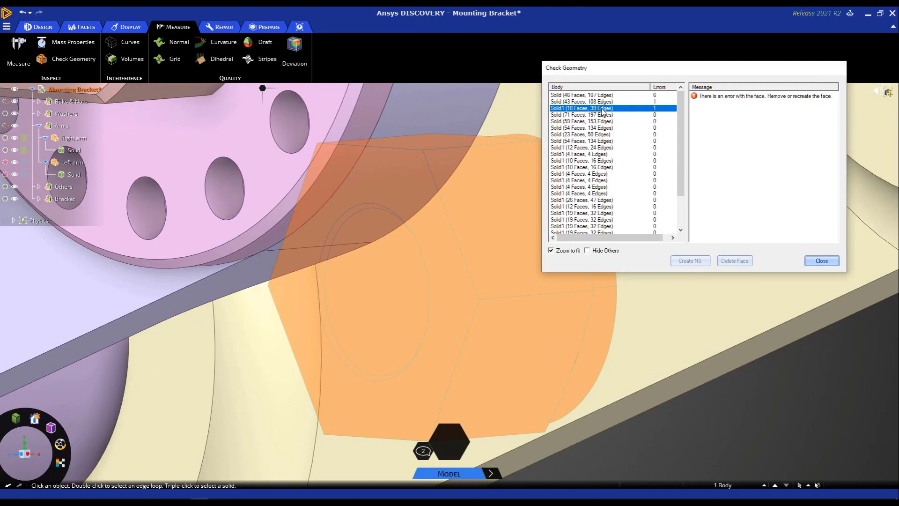
pyautogui.moveTo(730, 182)
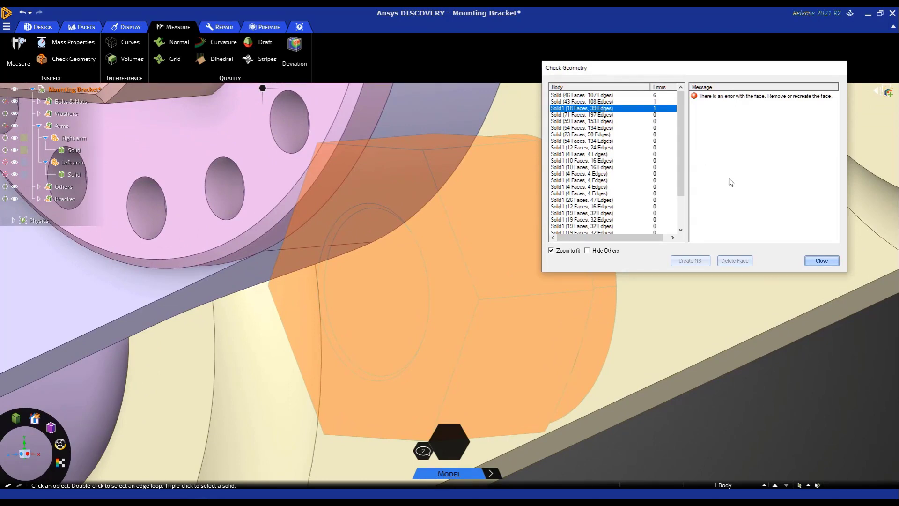
pyautogui.moveTo(767, 220)
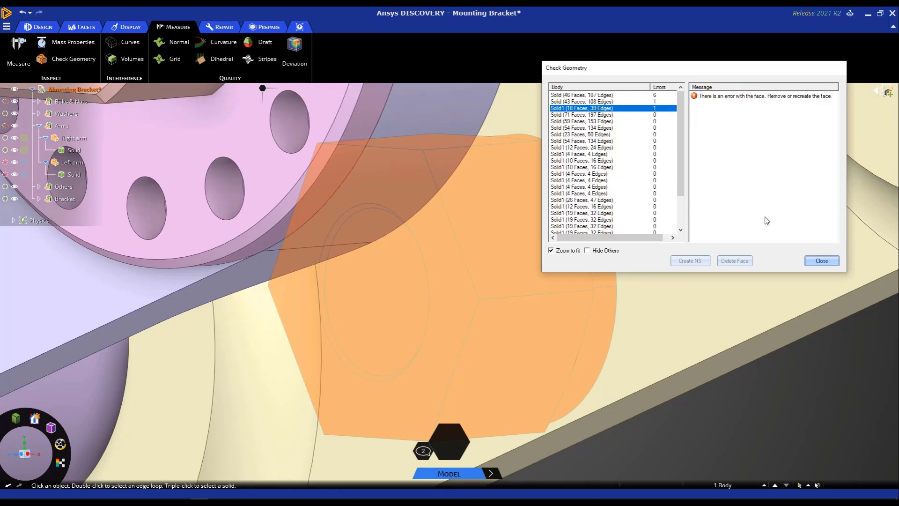
# - Close the Check Geometry results and move to the Prepare tools for the full assembly
pyautogui.click(822, 261)
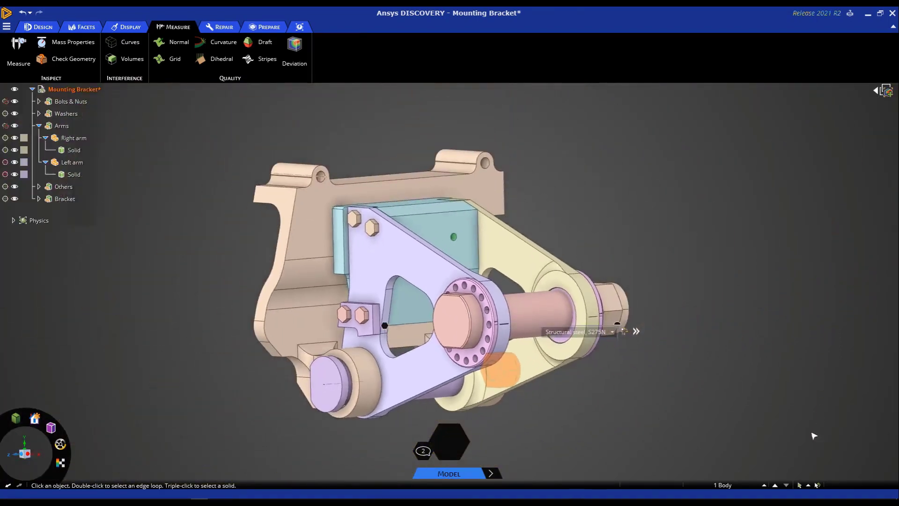
pyautogui.click(222, 26)
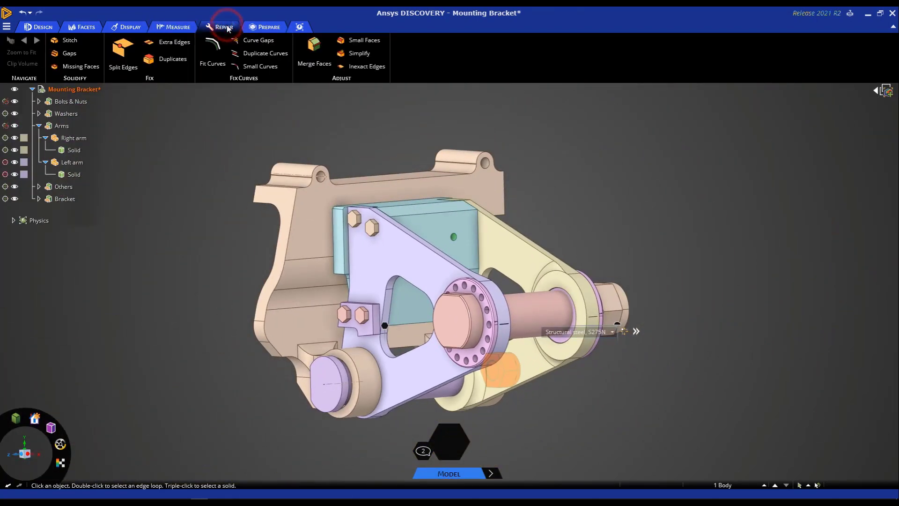
pyautogui.click(224, 27)
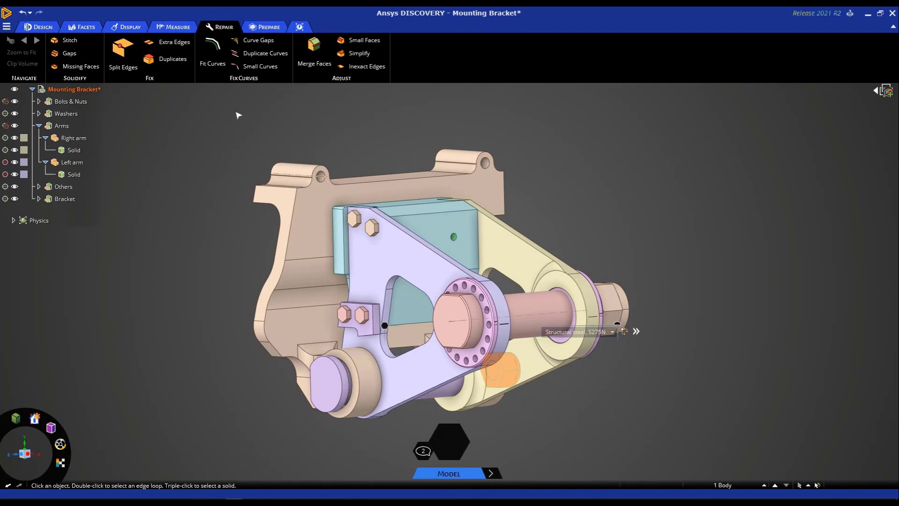
pyautogui.moveTo(280, 96)
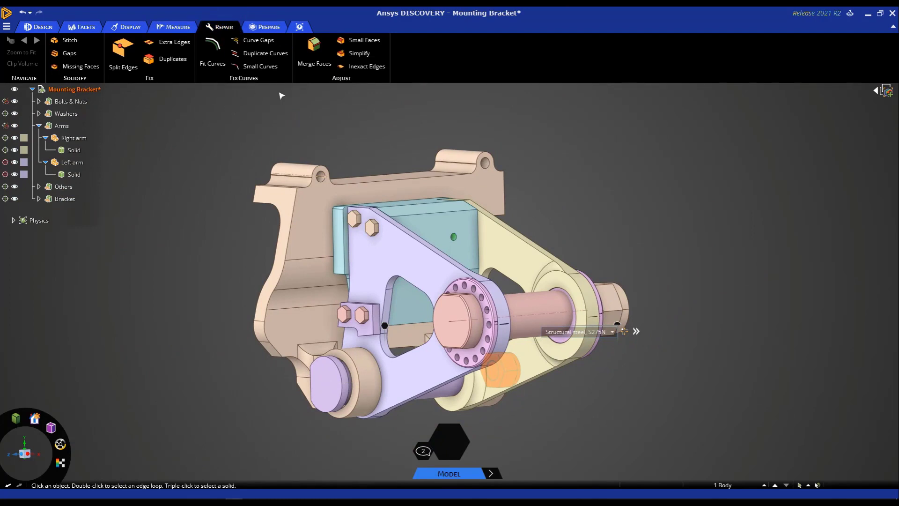
pyautogui.moveTo(241, 98)
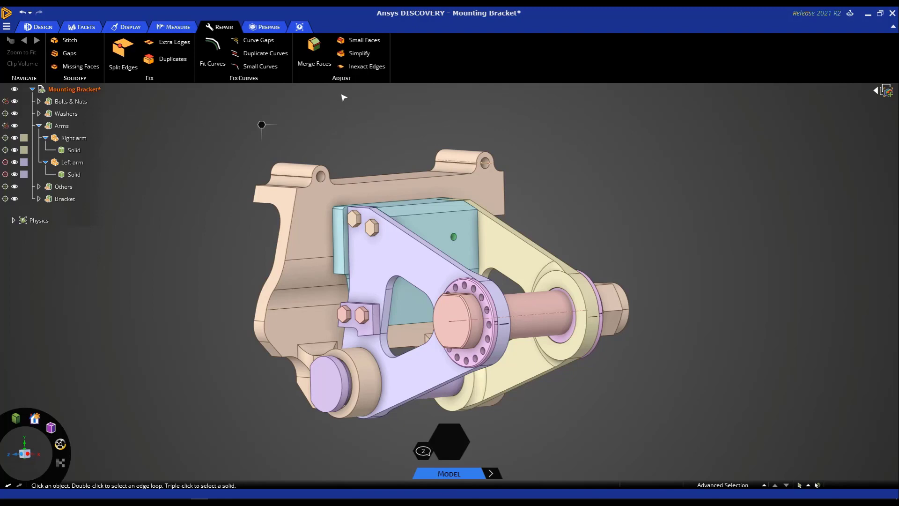
pyautogui.click(268, 26)
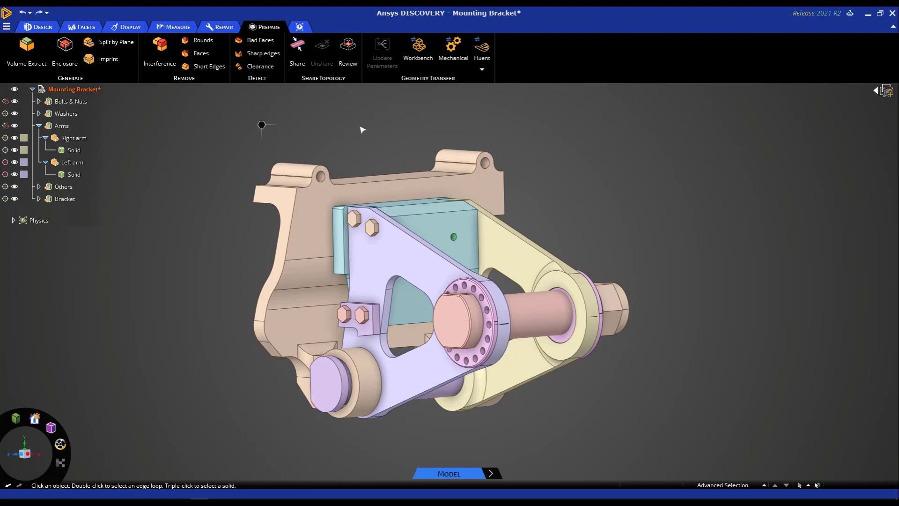
pyautogui.moveTo(195, 89)
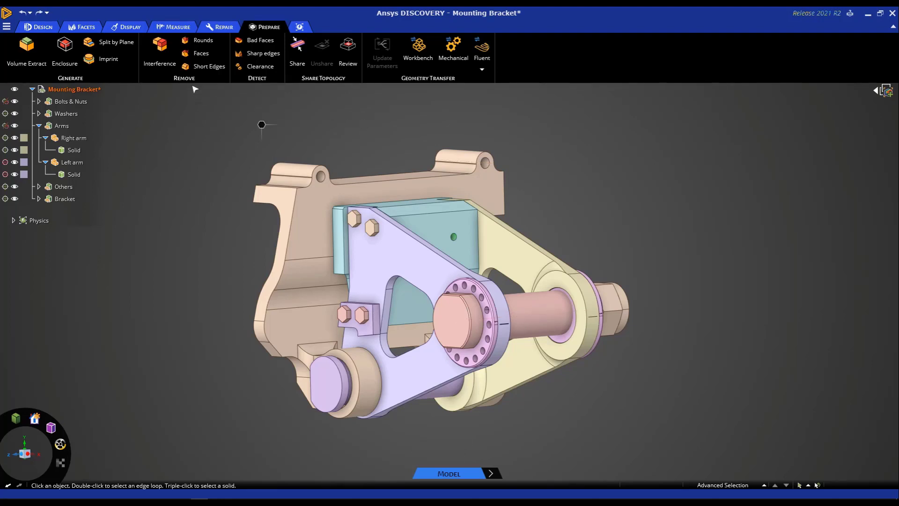
# - Remove the cutout face loop in the right arm with Remove > Faces, making it a solid plate
pyautogui.click(202, 40)
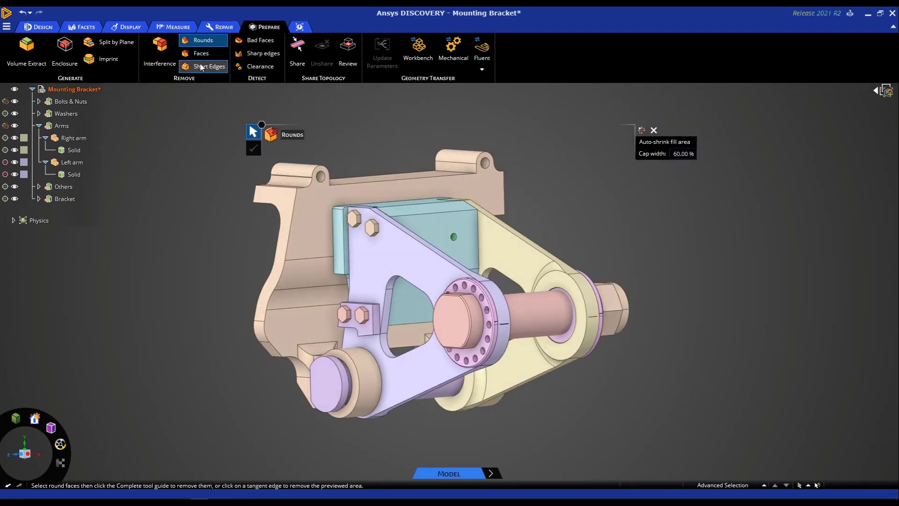
pyautogui.click(201, 53)
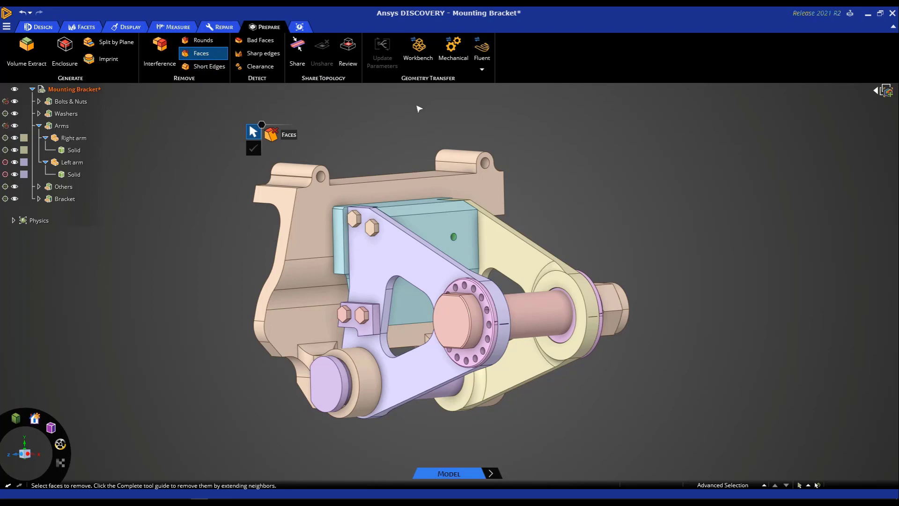
pyautogui.moveTo(419, 108); pyautogui.dragTo(567, 164)
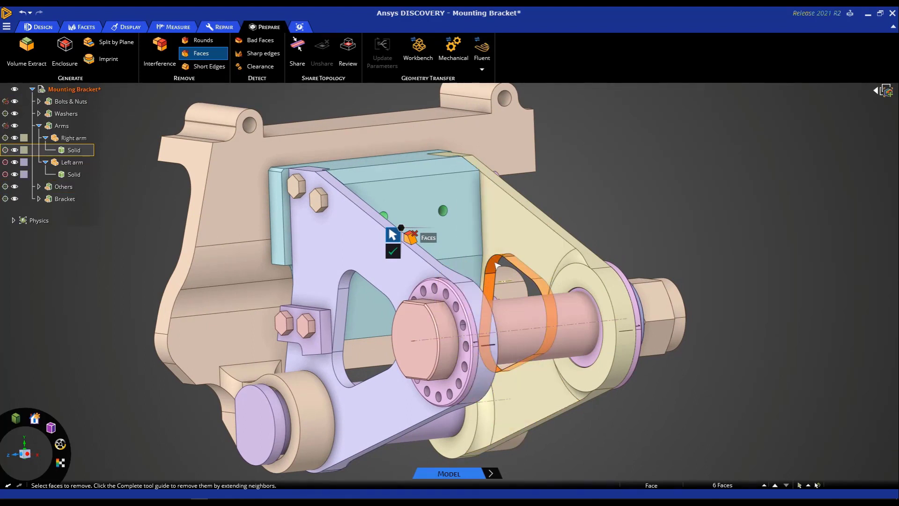
pyautogui.click(392, 251)
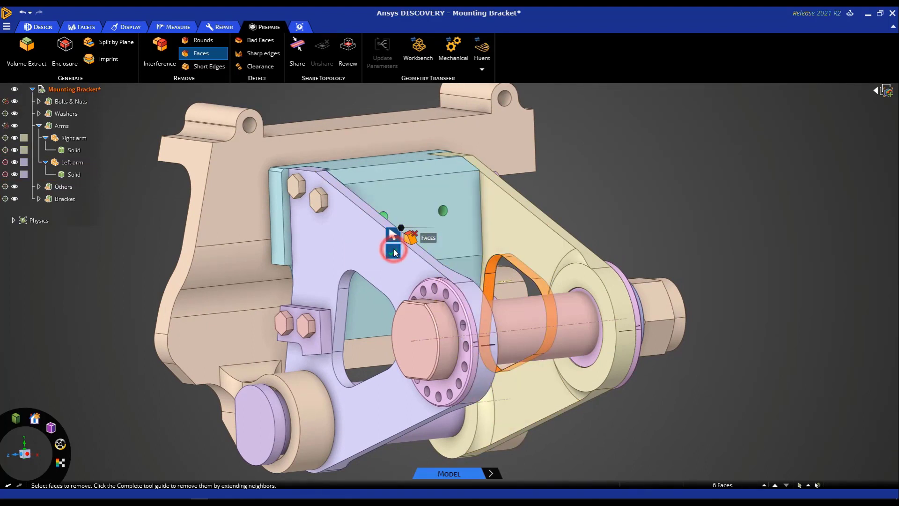
pyautogui.click(392, 250)
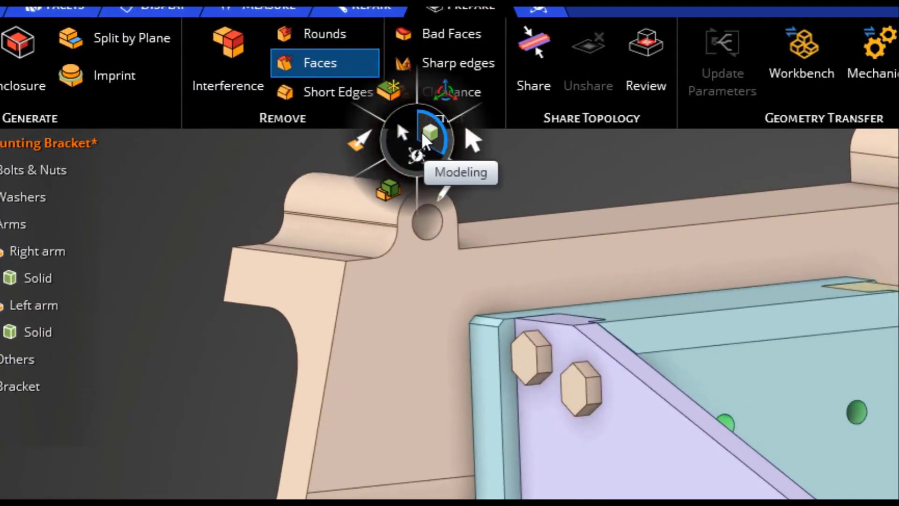
pyautogui.moveTo(388, 108)
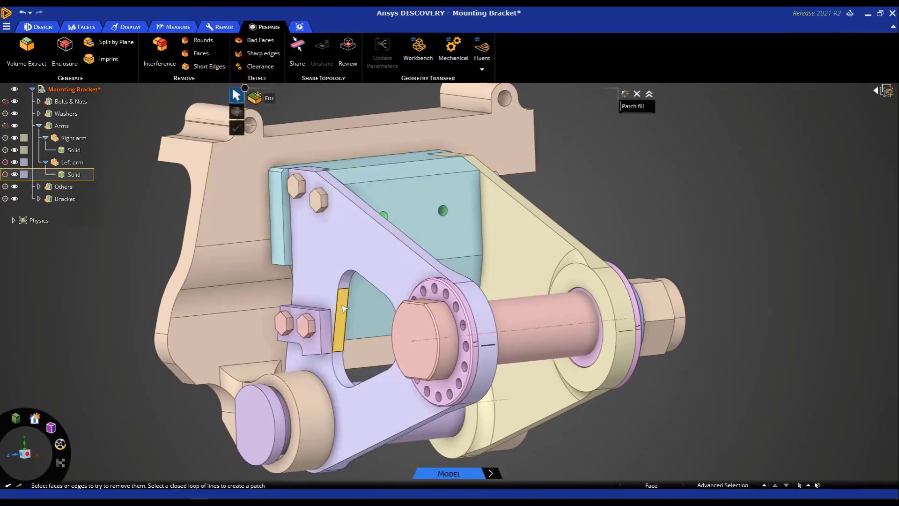
# - Fill the left arm's triangular cutout from its face loop so the arm becomes a solid plate
pyautogui.doubleClick(341, 321)
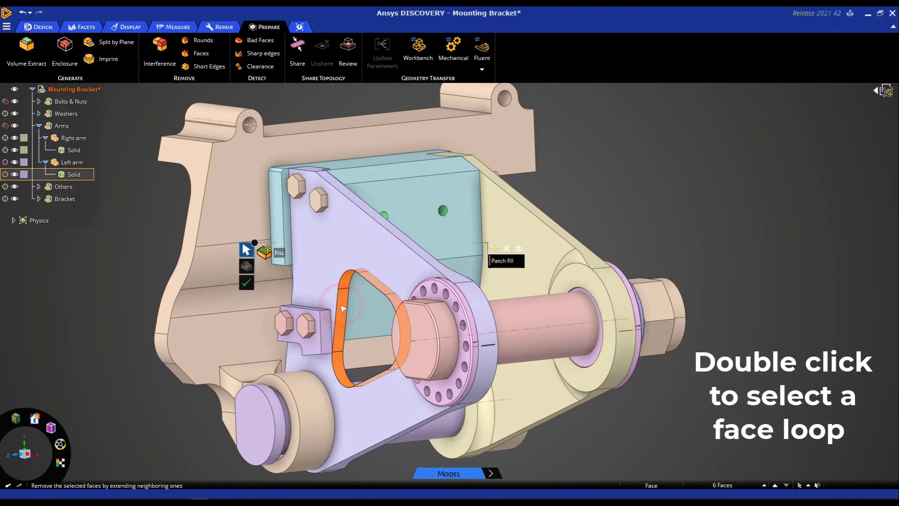
pyautogui.click(246, 283)
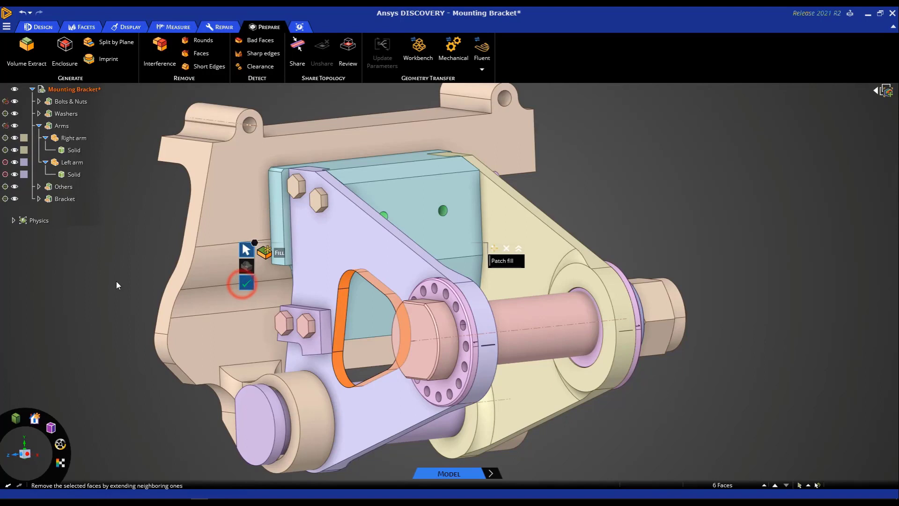
pyautogui.click(246, 284)
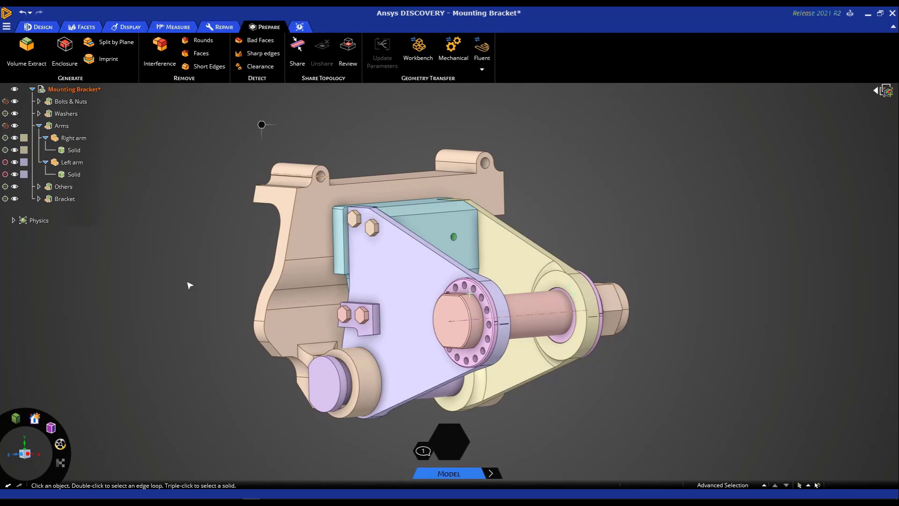
# - Run the Interference check to highlight the three overlapping regions around the main bolt
pyautogui.click(159, 49)
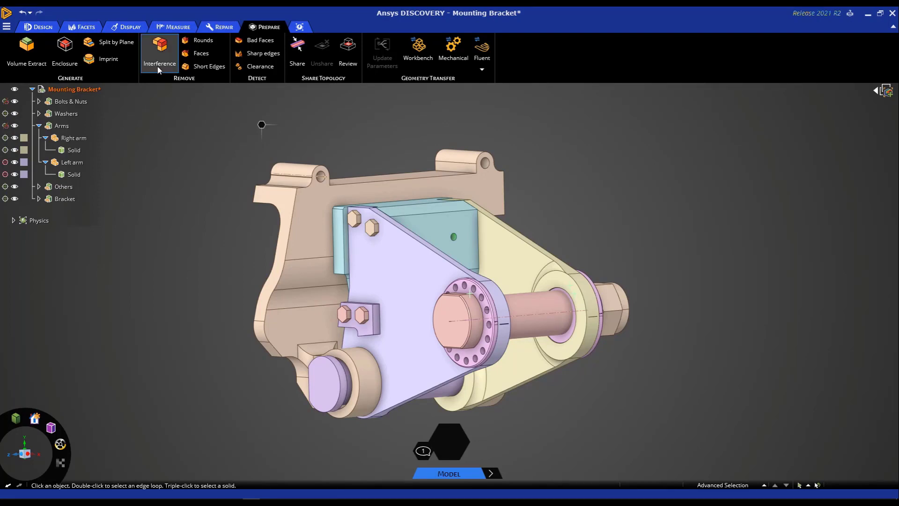
pyautogui.click(160, 51)
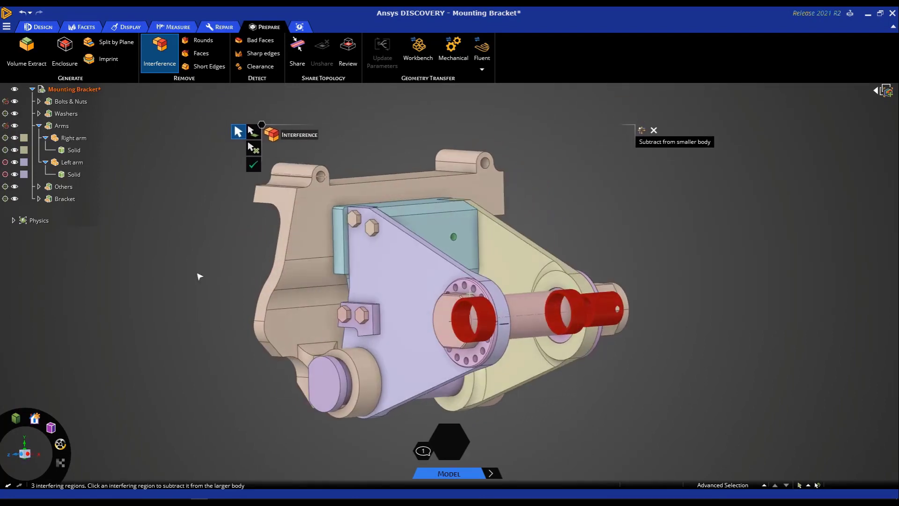
pyautogui.moveTo(176, 269)
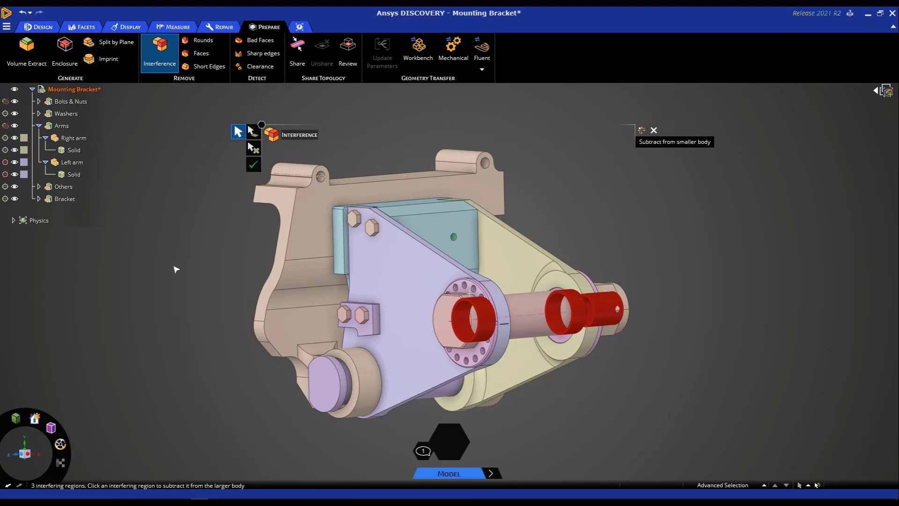
pyautogui.moveTo(254, 165)
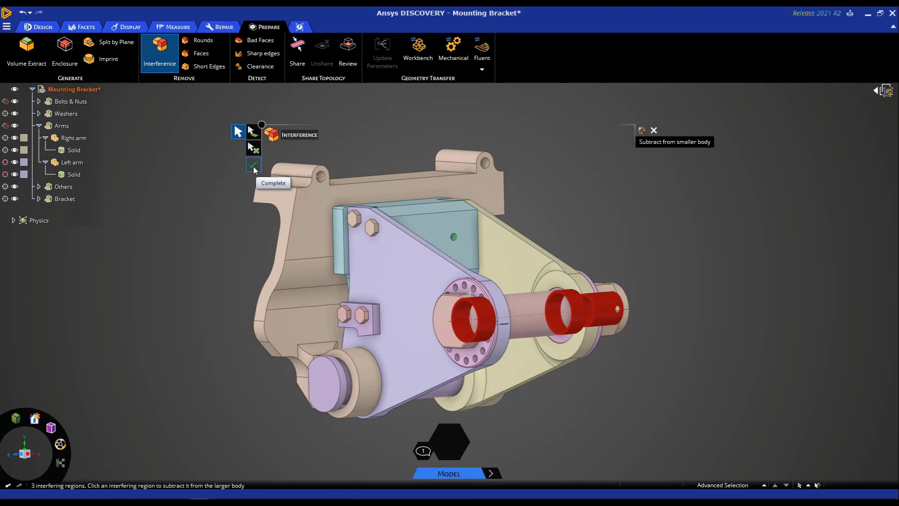
pyautogui.moveTo(209, 231)
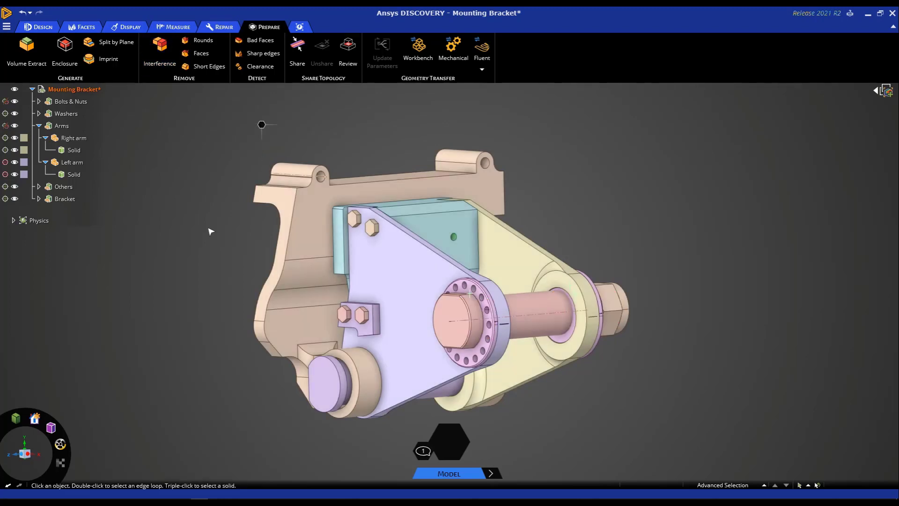
pyautogui.moveTo(218, 238)
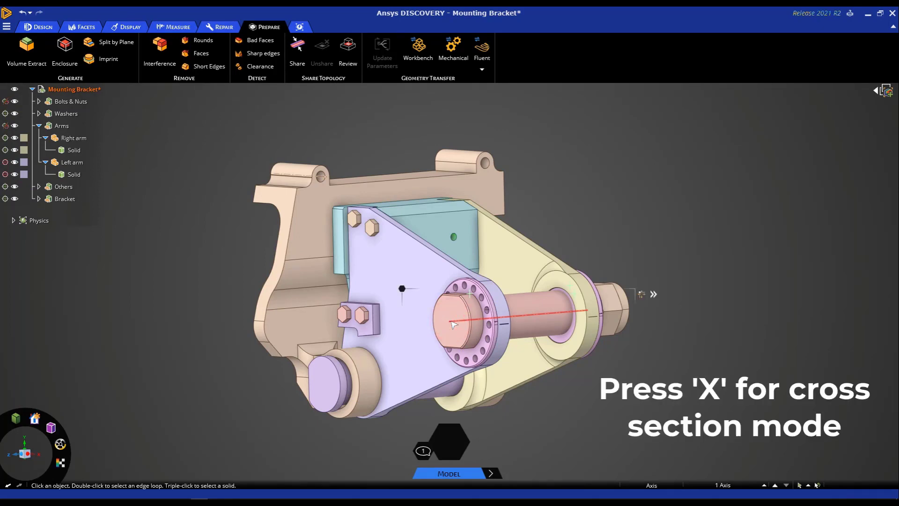
# - Switch to cross-section view through the bolt and undo a mistaken sketch edit at the washers
pyautogui.press('x')
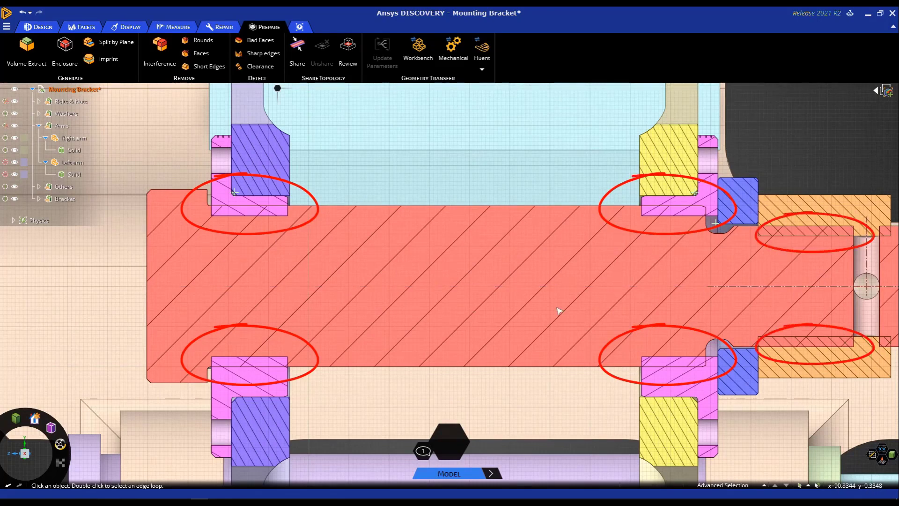
pyautogui.moveTo(324, 320)
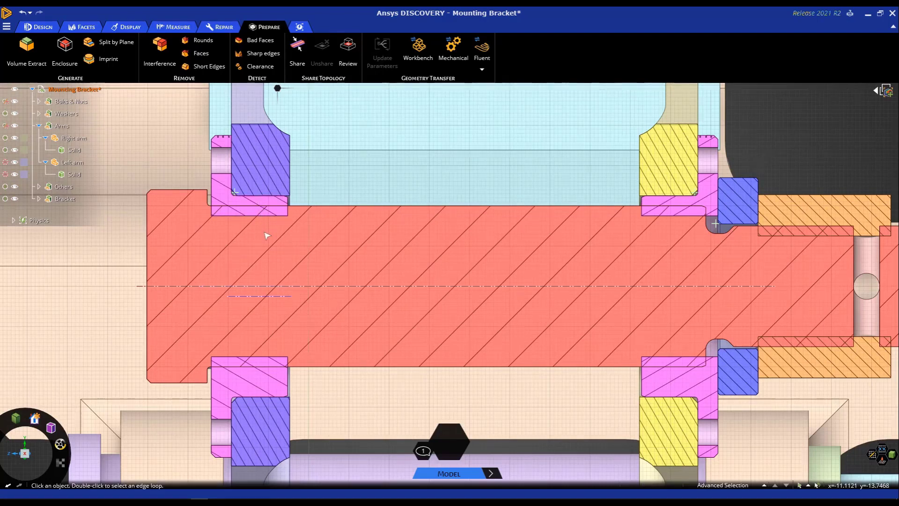
pyautogui.moveTo(260, 220)
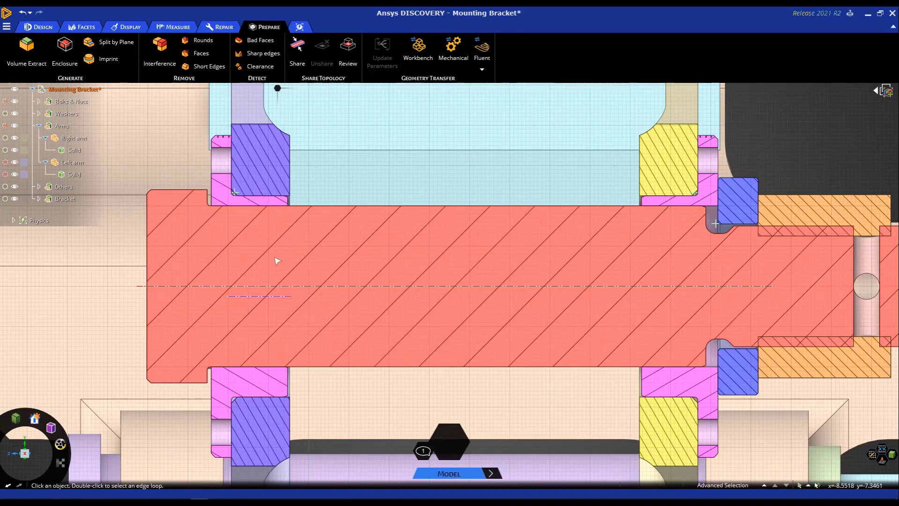
pyautogui.moveTo(270, 248)
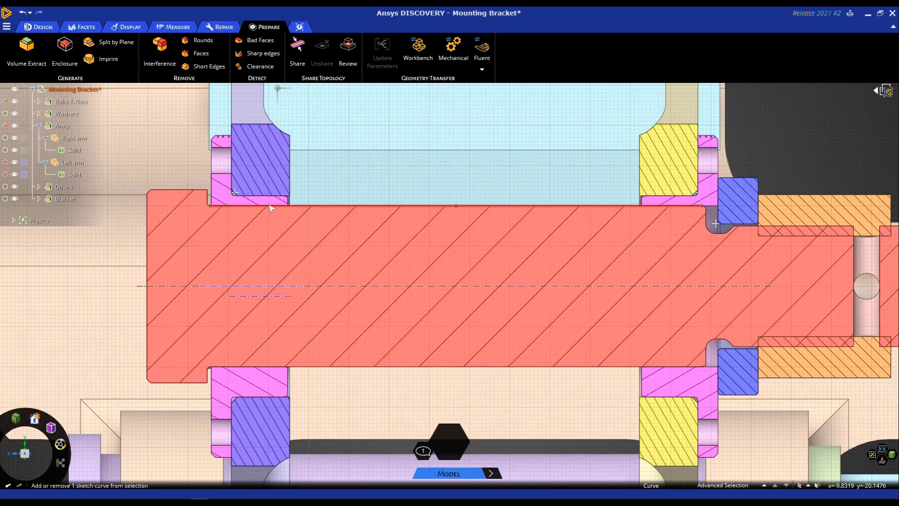
pyautogui.press('ctrl+z')
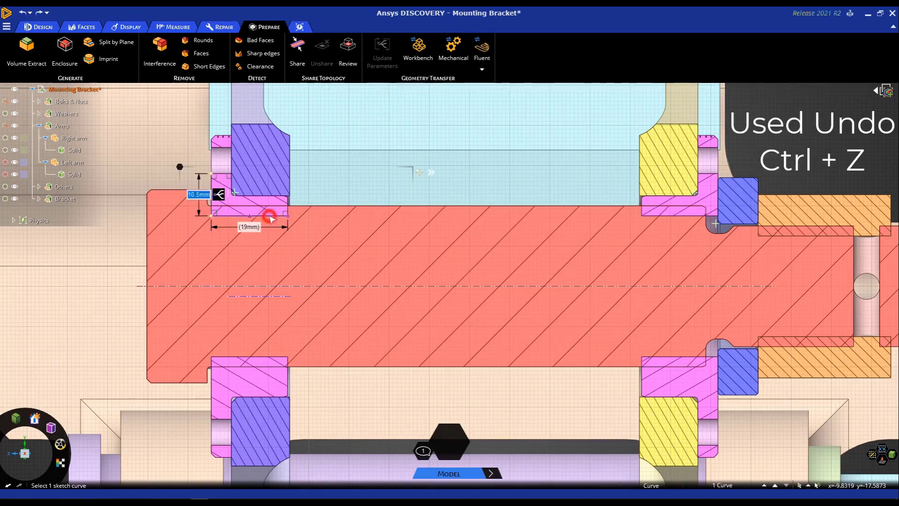
pyautogui.moveTo(179, 167)
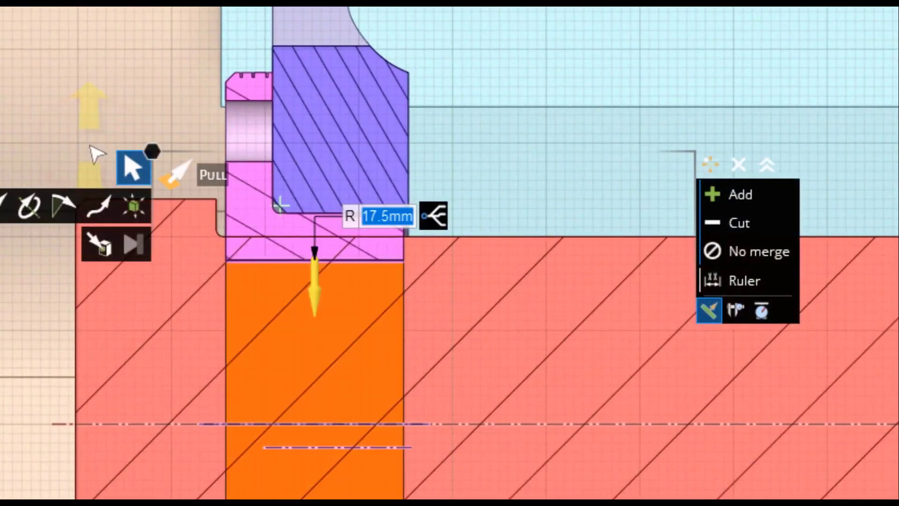
pyautogui.moveTo(101, 246)
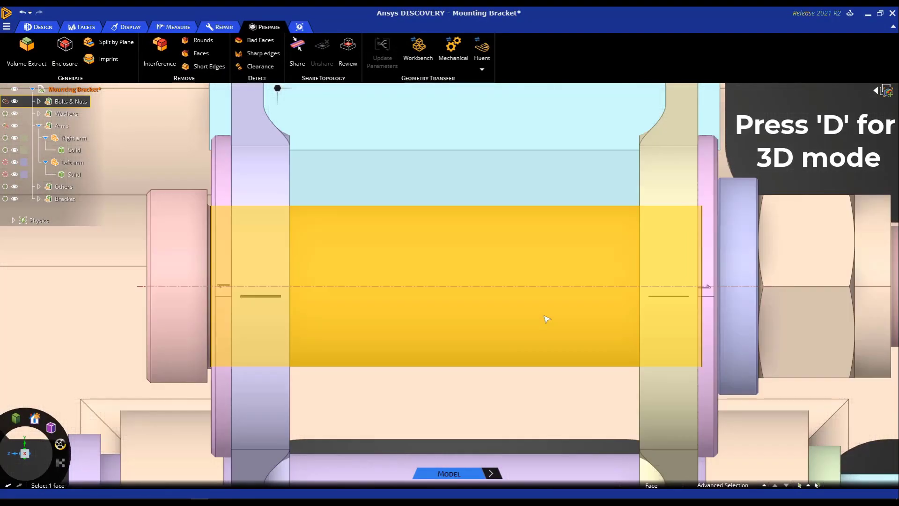
# - Return to 3D and rerun Interference to confirm no interfering bodies remain
pyautogui.press('d')
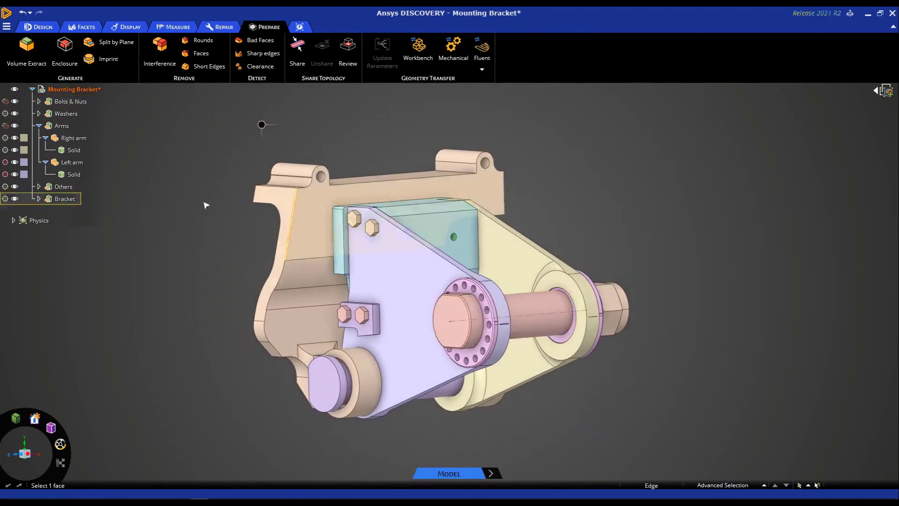
pyautogui.click(159, 51)
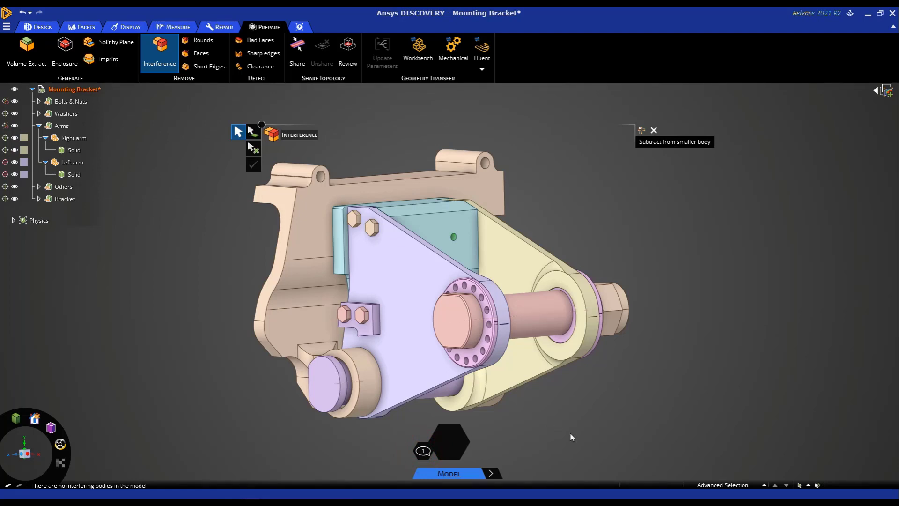
pyautogui.moveTo(373, 406)
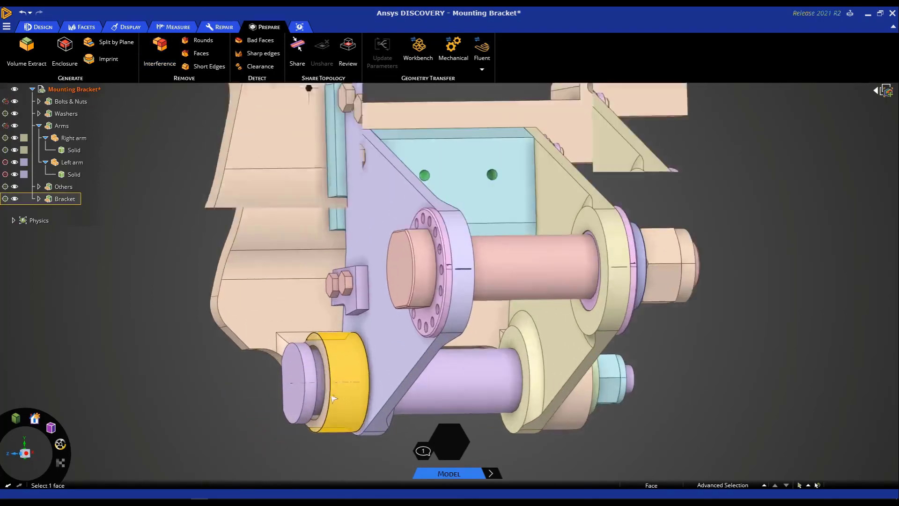
# - Select the whole lower pin body and slide it along its axis within the bracket
pyautogui.scroll(3)
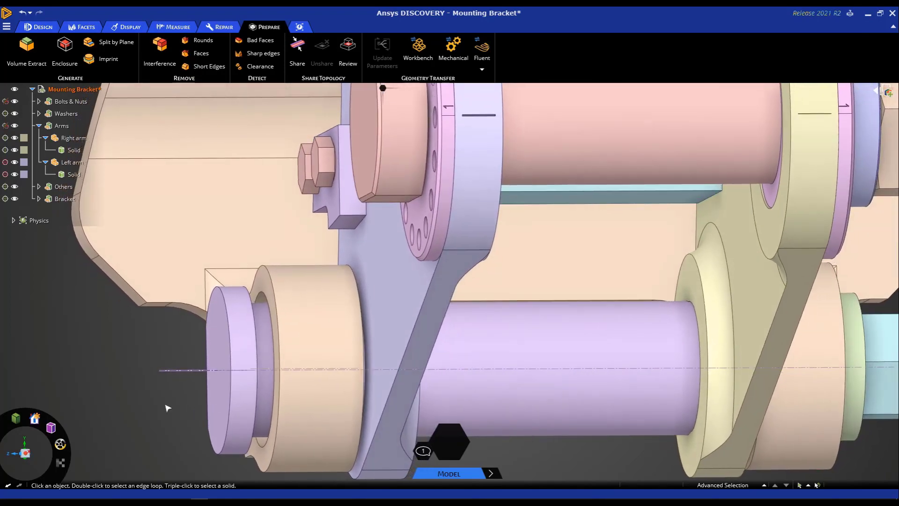
pyautogui.tripleClick(220, 401)
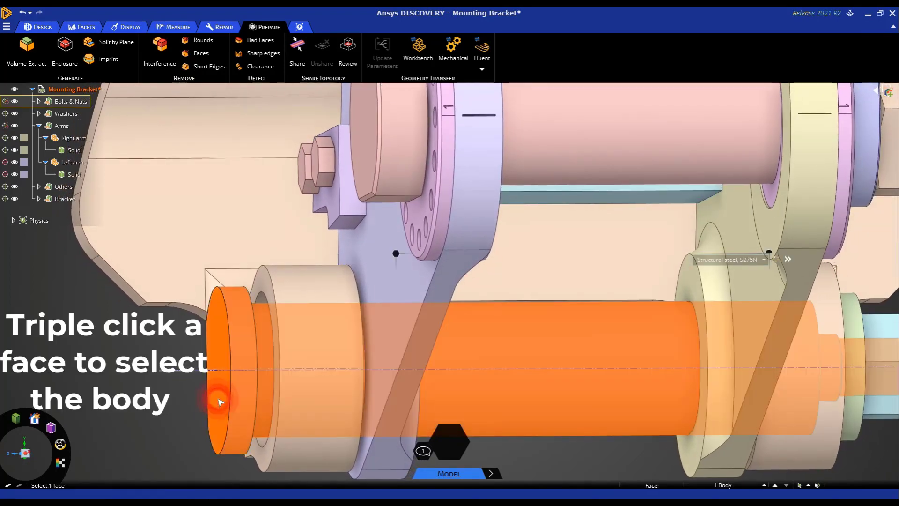
pyautogui.tripleClick(220, 400)
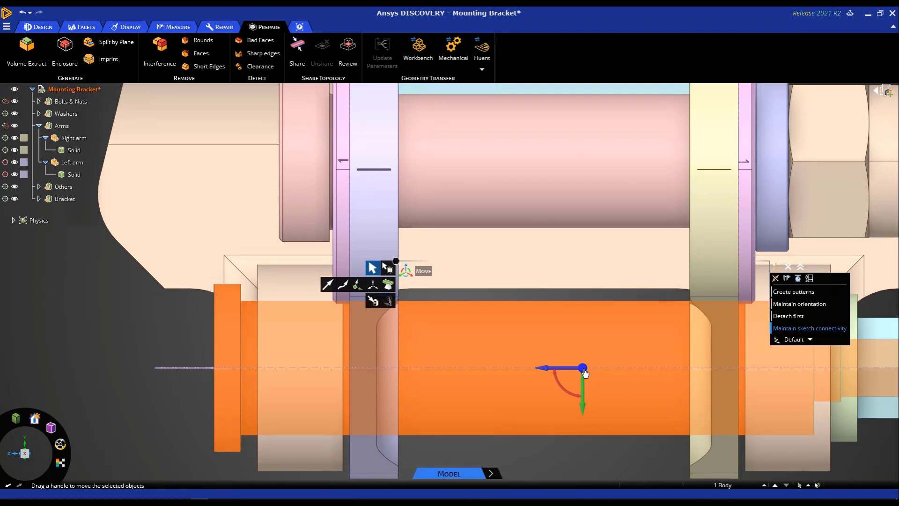
pyautogui.moveTo(582, 367); pyautogui.dragTo(229, 369)
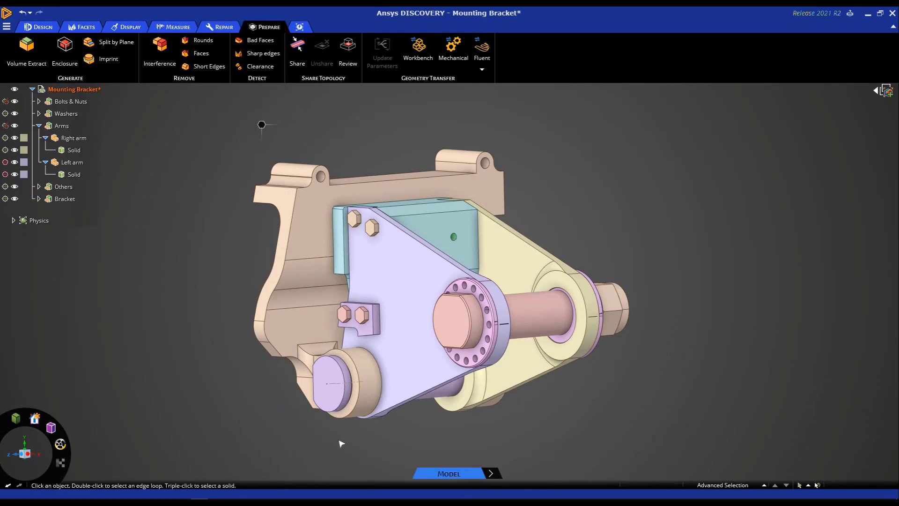
pyautogui.moveTo(348, 441)
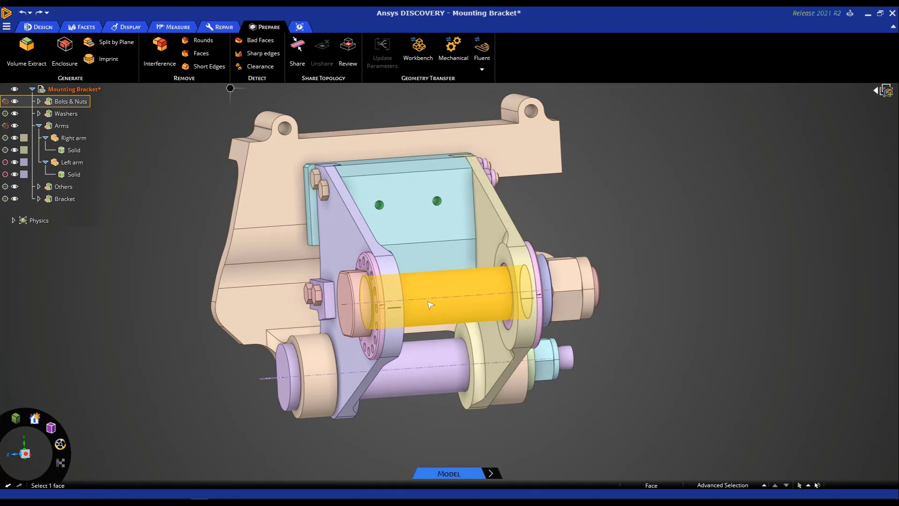
pyautogui.moveTo(463, 310)
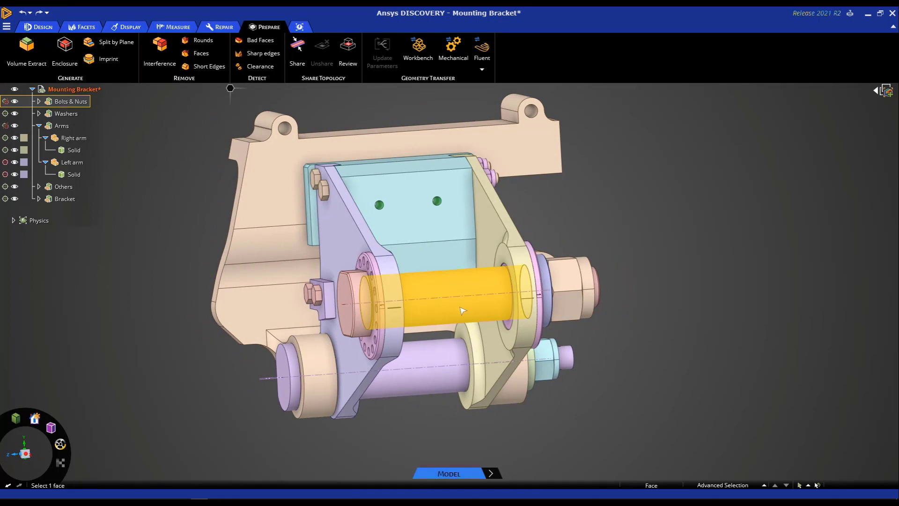
# - Split the main bolt by plane using the arm bore edges as cutters, then inspect a new piece
pyautogui.click(509, 324)
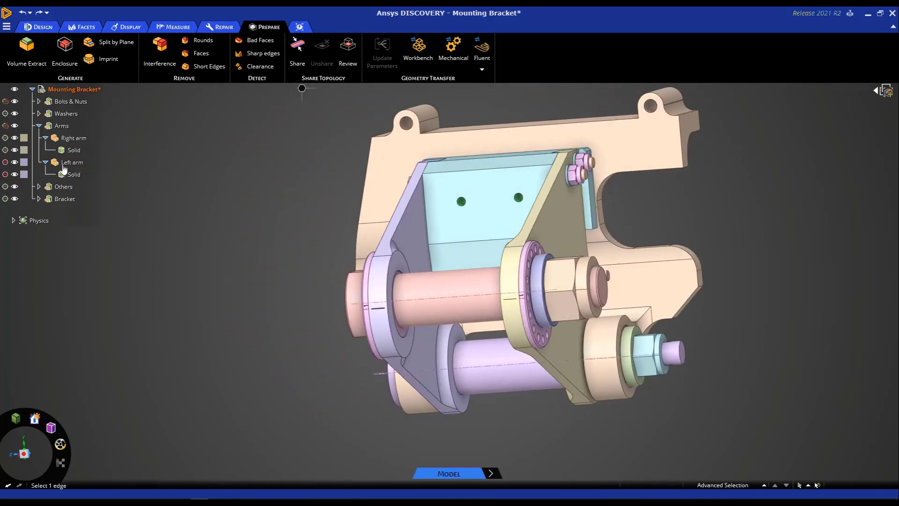
pyautogui.click(109, 42)
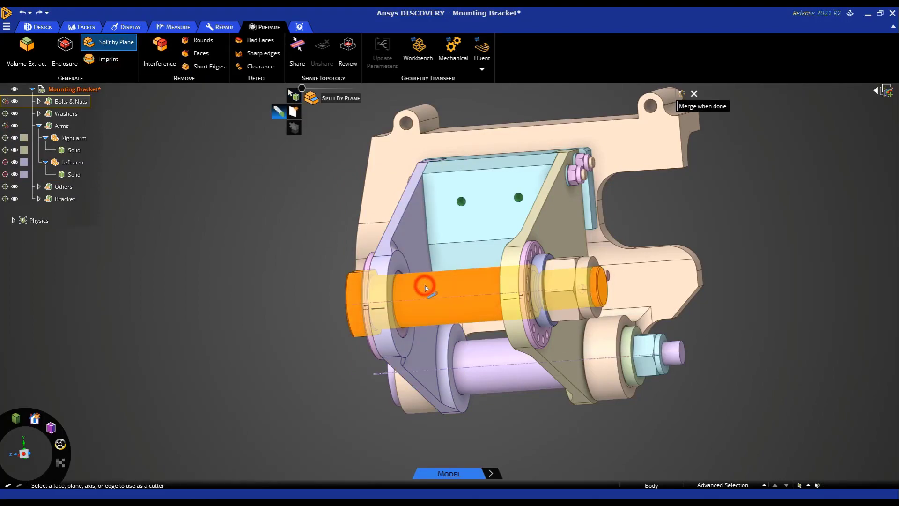
pyautogui.click(397, 338)
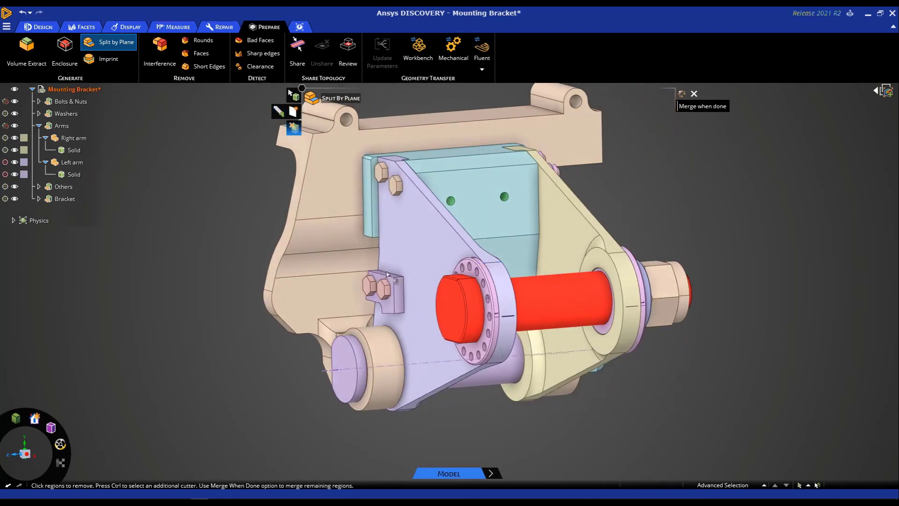
pyautogui.click(577, 306)
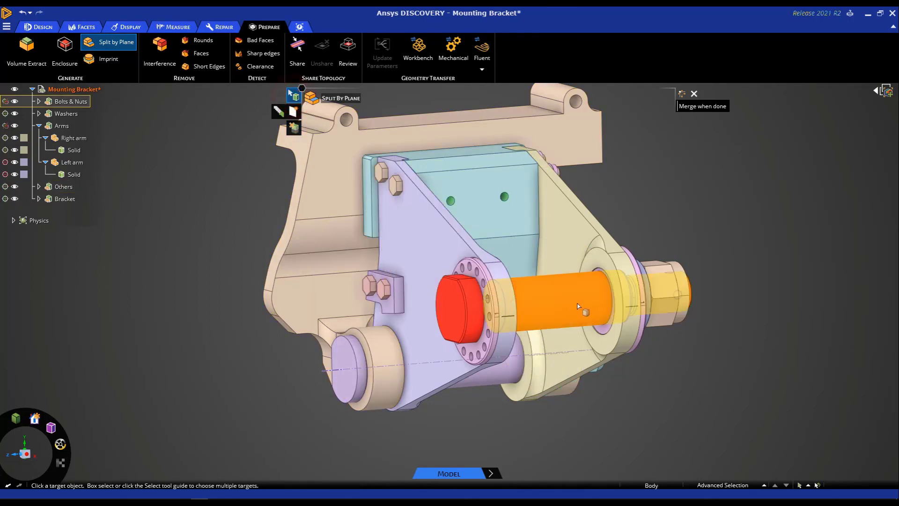
pyautogui.moveTo(574, 306)
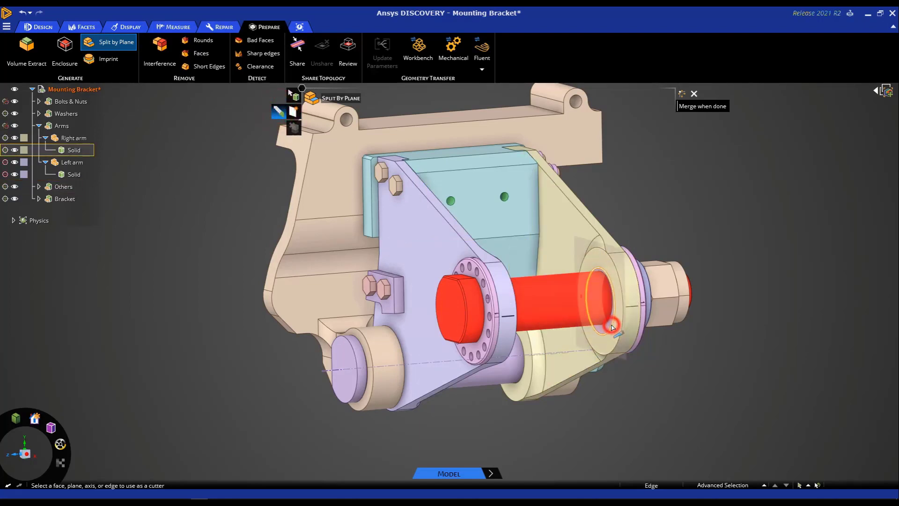
pyautogui.click(611, 329)
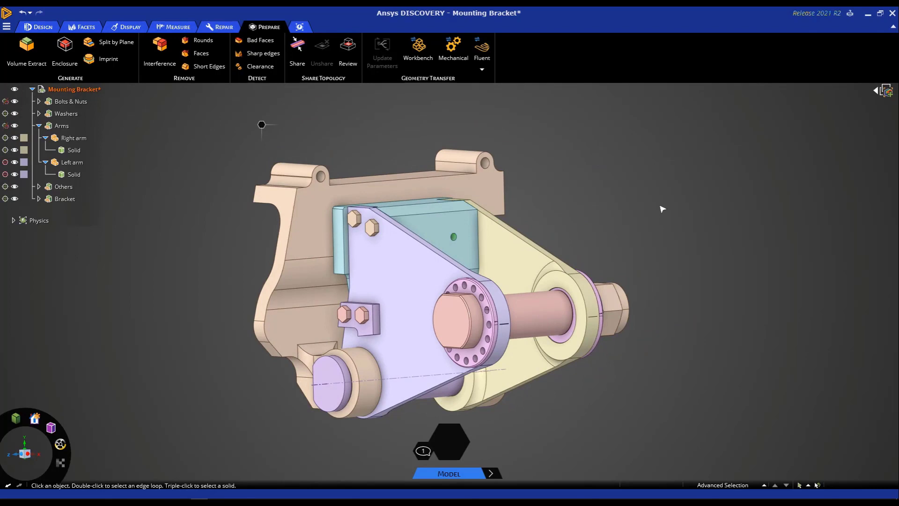
pyautogui.click(533, 309)
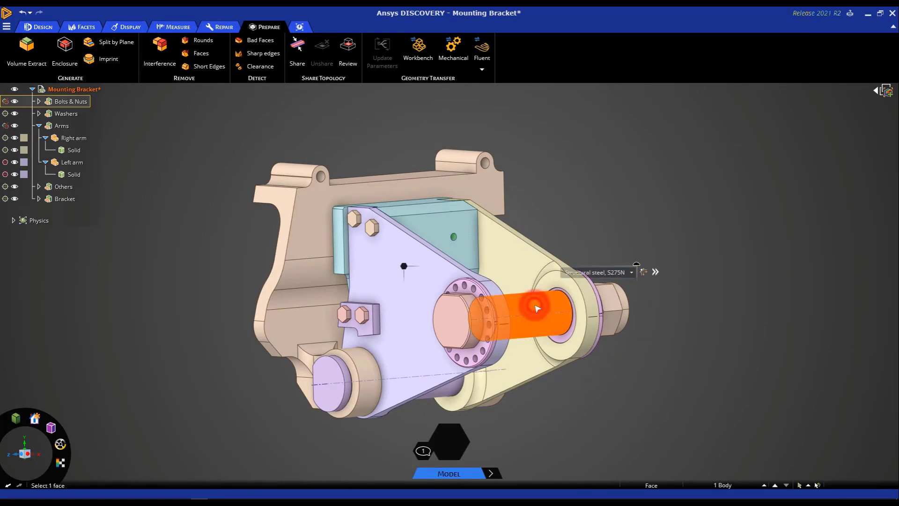